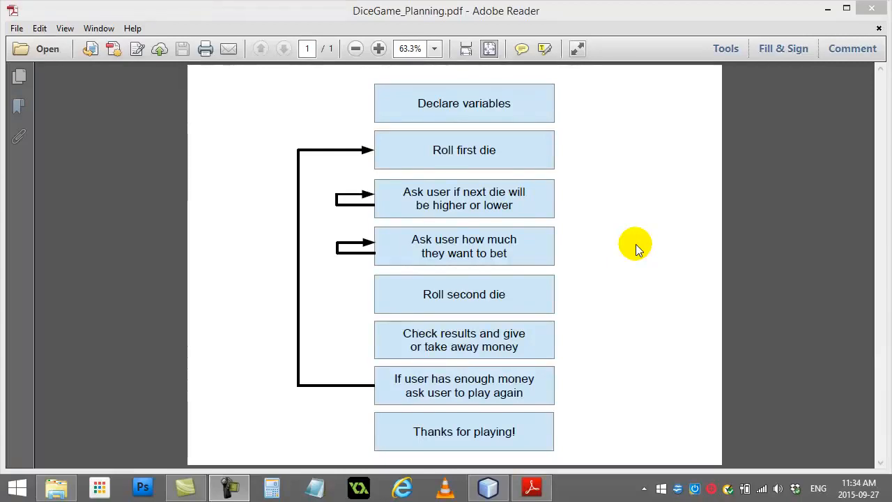
{"action": "mouse_move", "coordinate": [515, 161]}
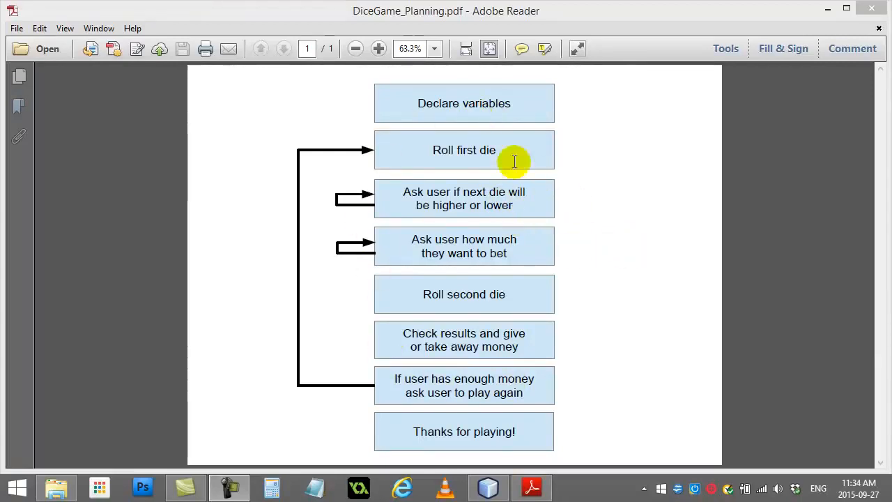
{"action": "mouse_move", "coordinate": [571, 244]}
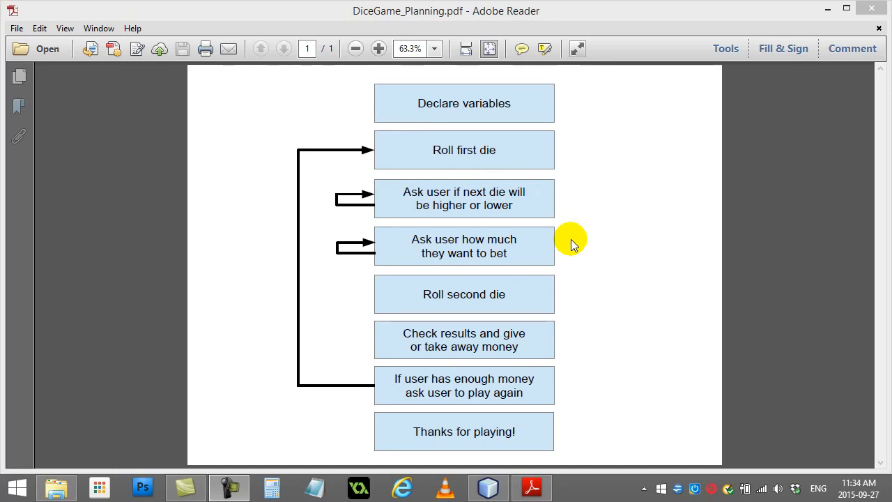
{"action": "mouse_move", "coordinate": [460, 105]}
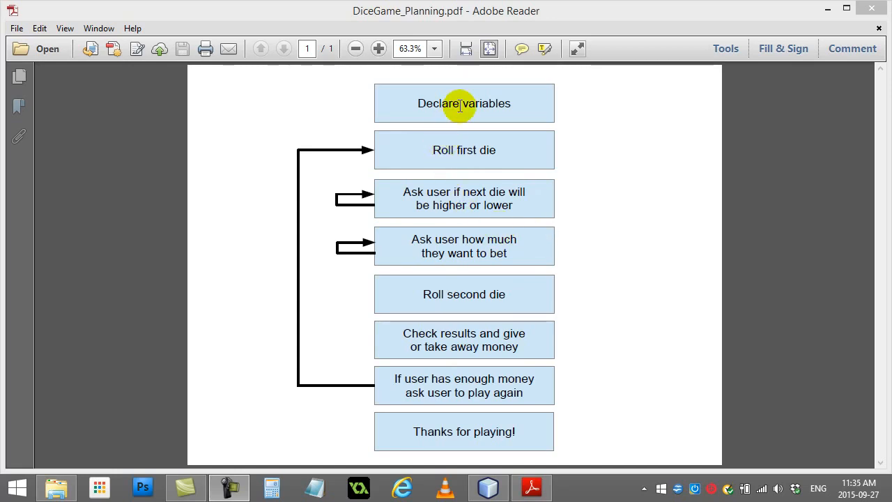
{"action": "mouse_move", "coordinate": [477, 307]}
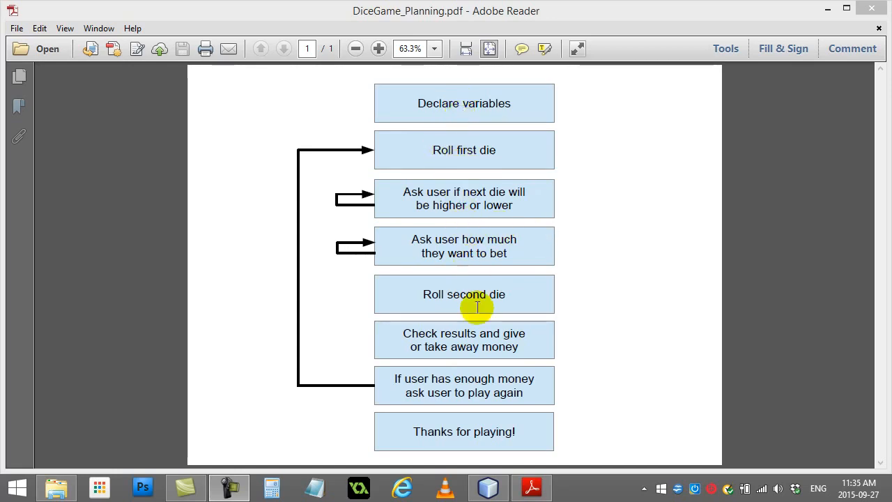
{"action": "mouse_move", "coordinate": [370, 214]}
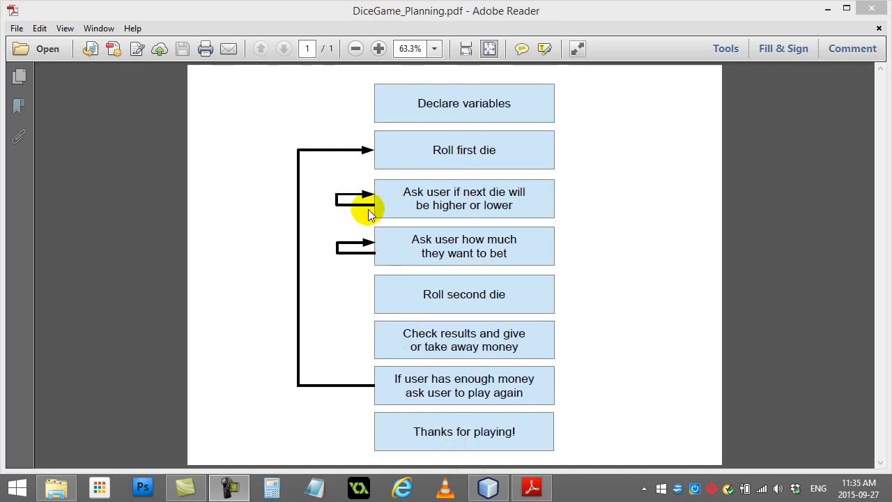
{"action": "mouse_move", "coordinate": [390, 201]}
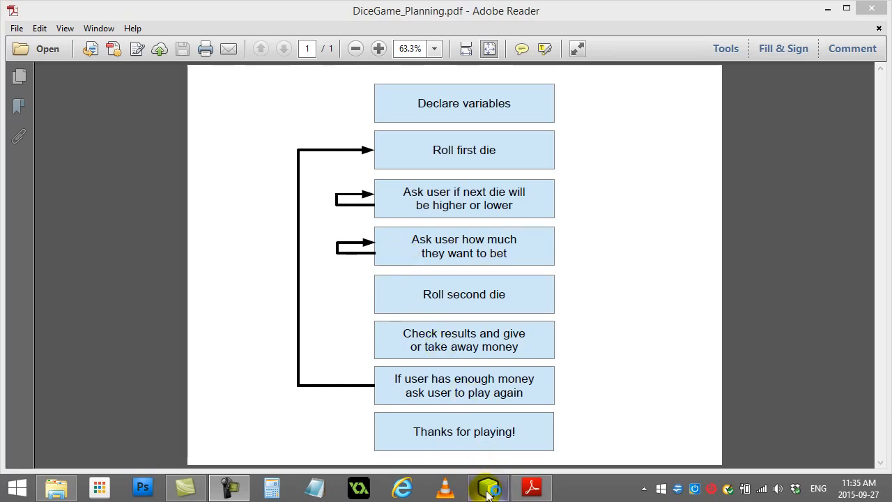
{"action": "mouse_move", "coordinate": [479, 156]}
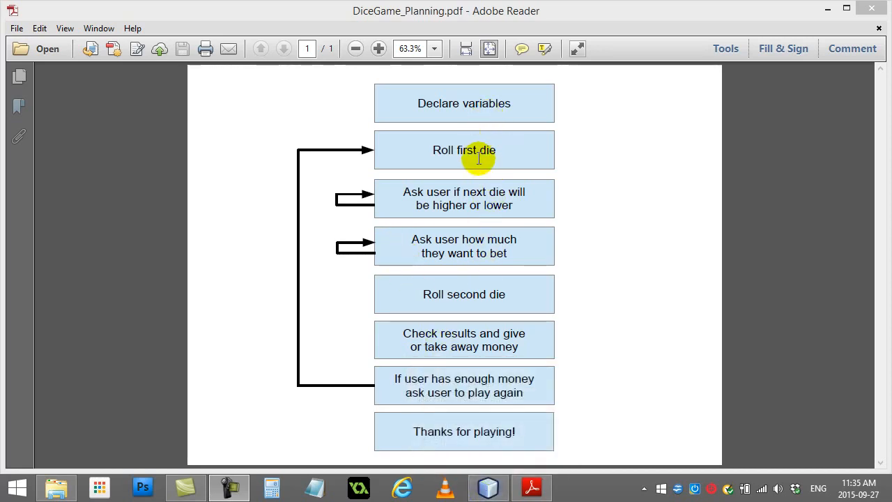
{"action": "mouse_move", "coordinate": [477, 423]}
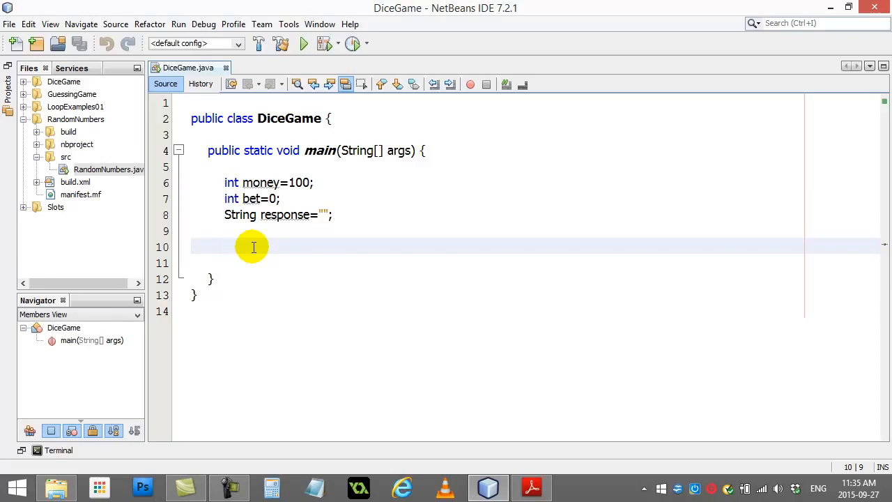
On line 10, add System.out.println("Welcome to the game!") using code completion
{"action": "left_click", "coordinate": [224, 246]}
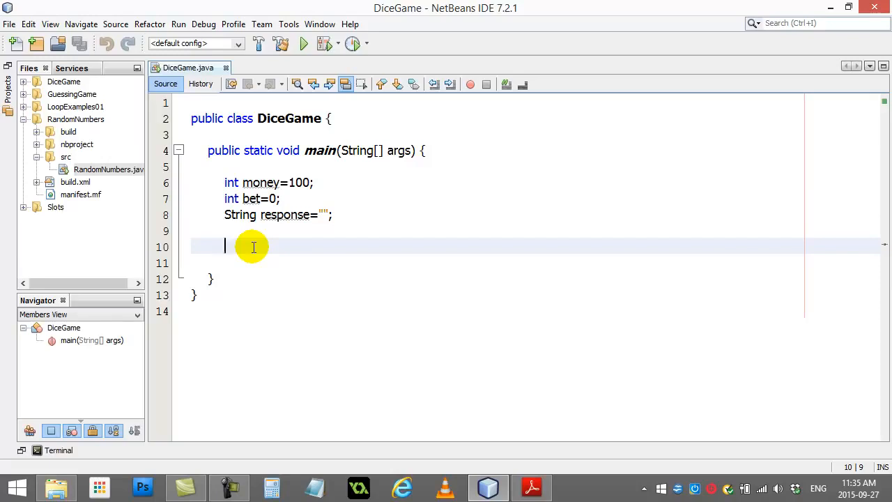
{"action": "type", "text": "Ssyte"}
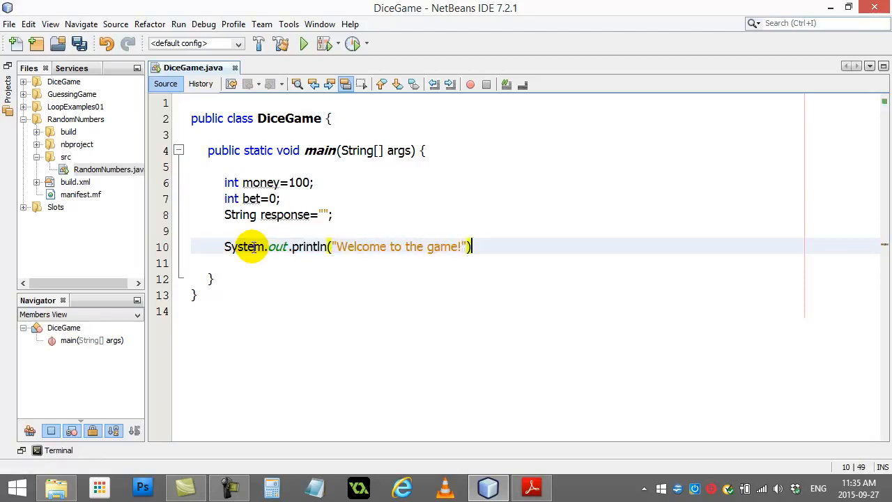
{"action": "type", "text": ";"}
{"action": "key", "text": "enter"}
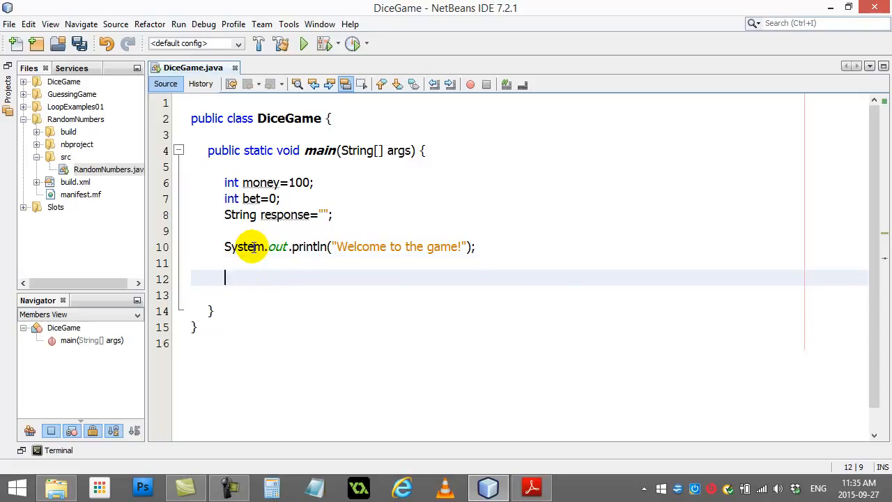
Declare the integer variables die1 and die2
{"action": "type", "text": "int die1"}
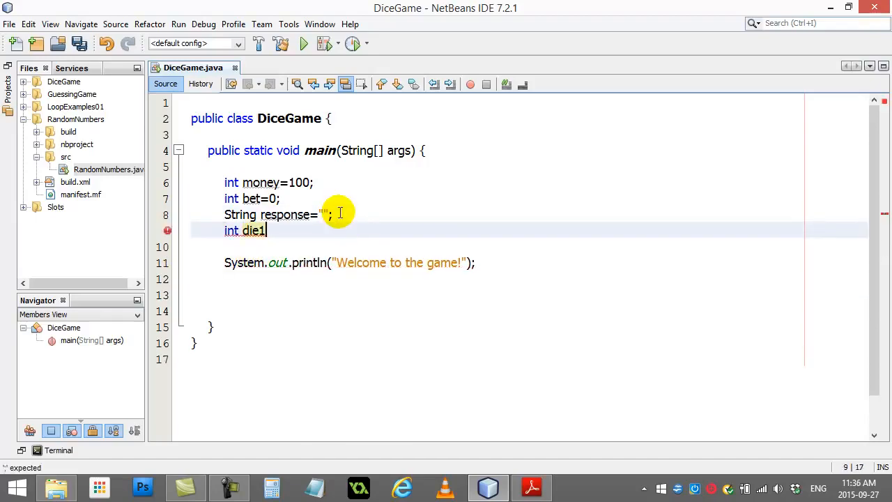
{"action": "type", "text": ", die2;"}
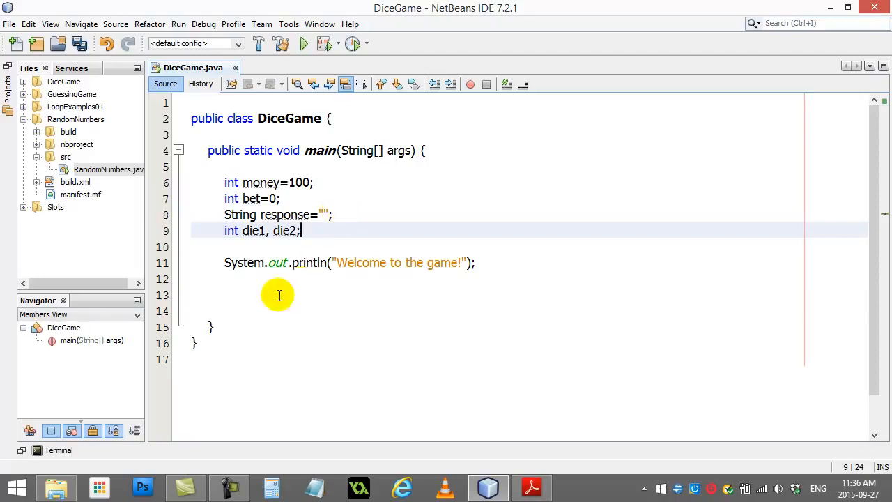
{"action": "key", "text": "enter"}
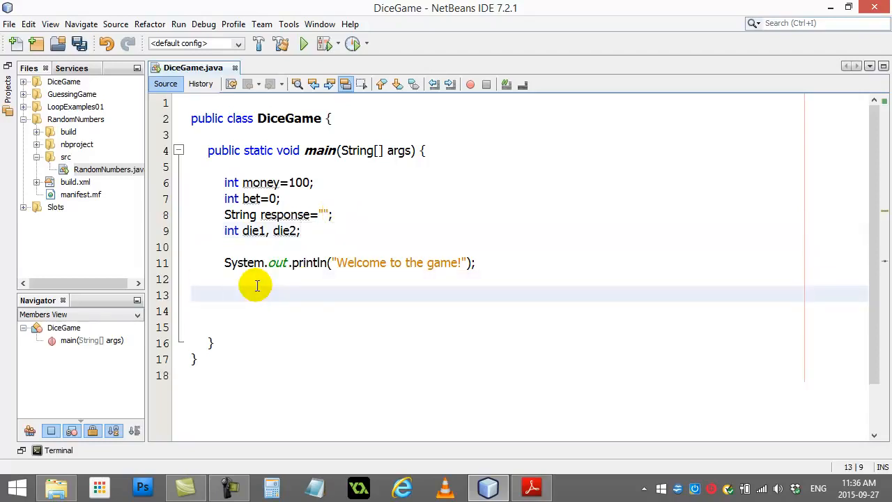
Assign die1 = (int)(Math.random()*6) + 1; and begin a print line
{"action": "type", "text": "die1="}
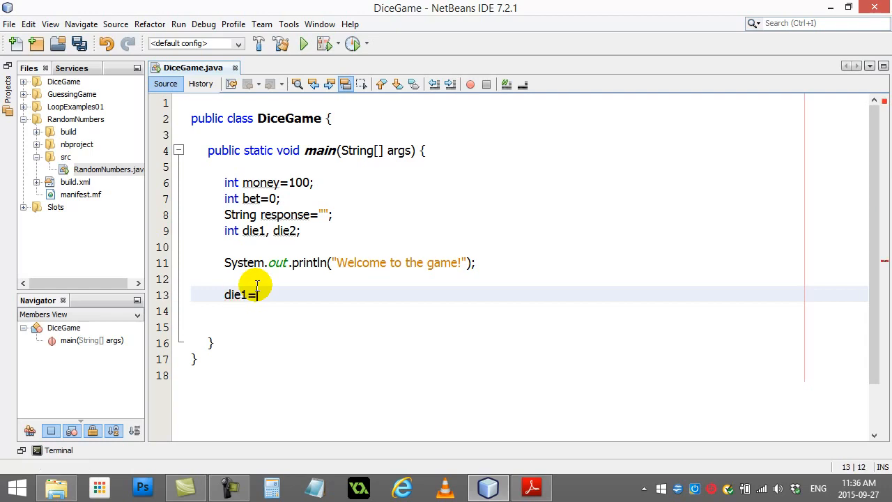
{"action": "type", "text": "Math.random();"}
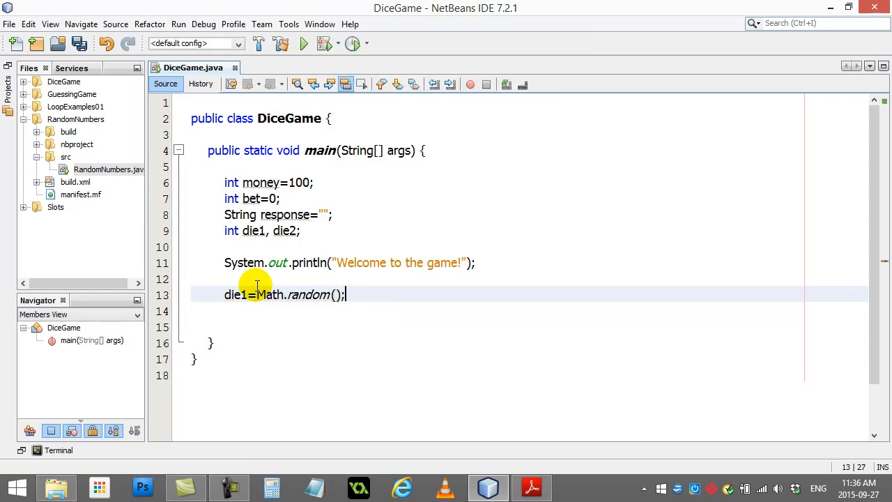
{"action": "key", "text": "BackSpace"}
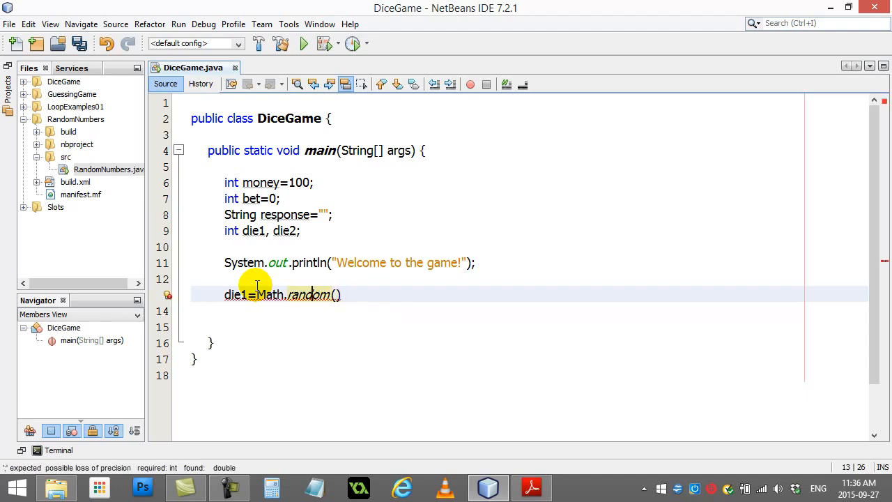
{"action": "type", "text": "(int)("}
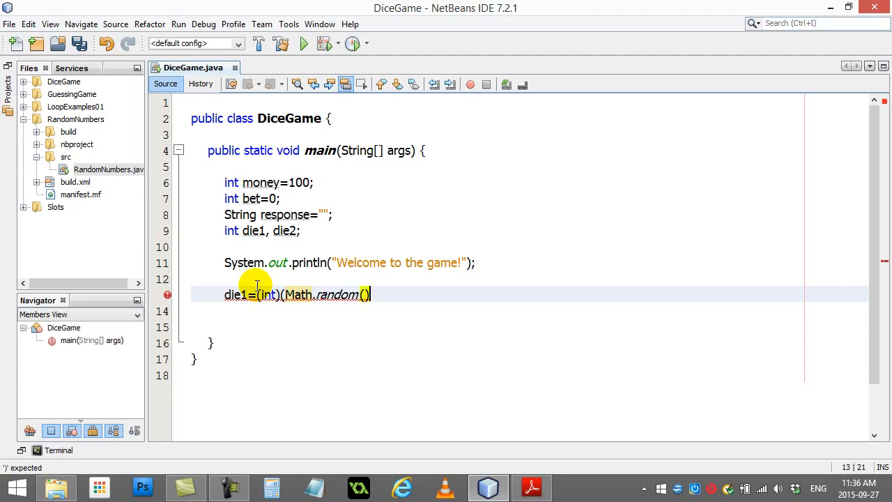
{"action": "type", "text": "*6) +"}
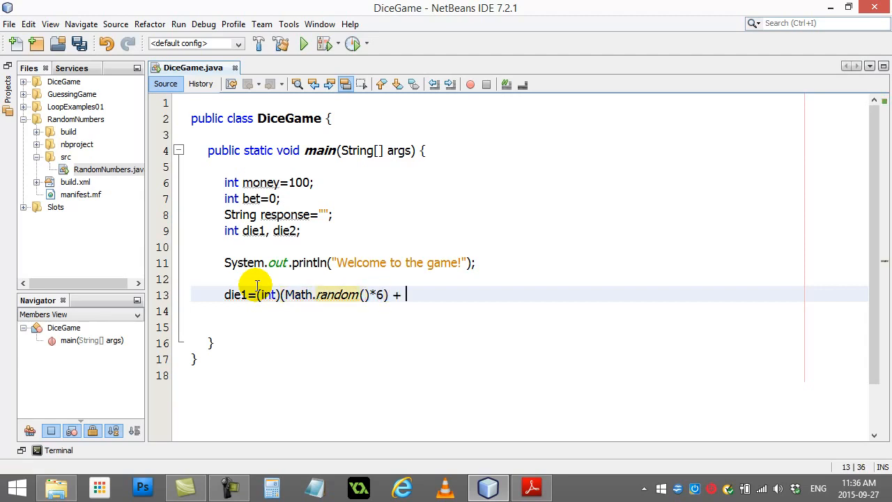
{"action": "type", "text": "1;"}
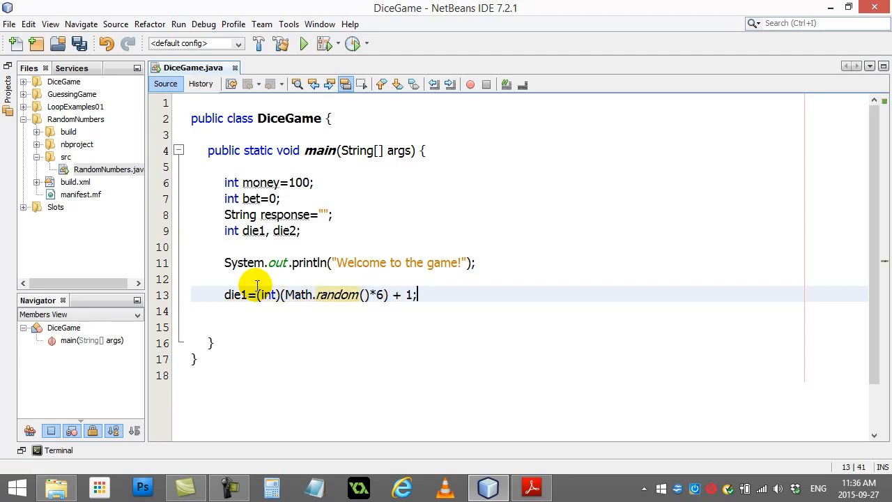
{"action": "type", "text": "System.out.println(\"First die is \")"}
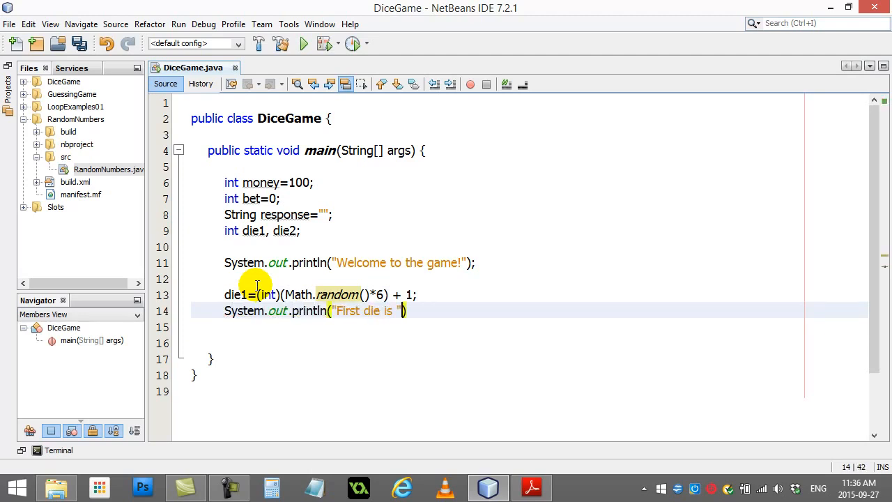
Finish printing the first die value and declare String hilo = ""
{"action": "type", "text": "+ die1)"}
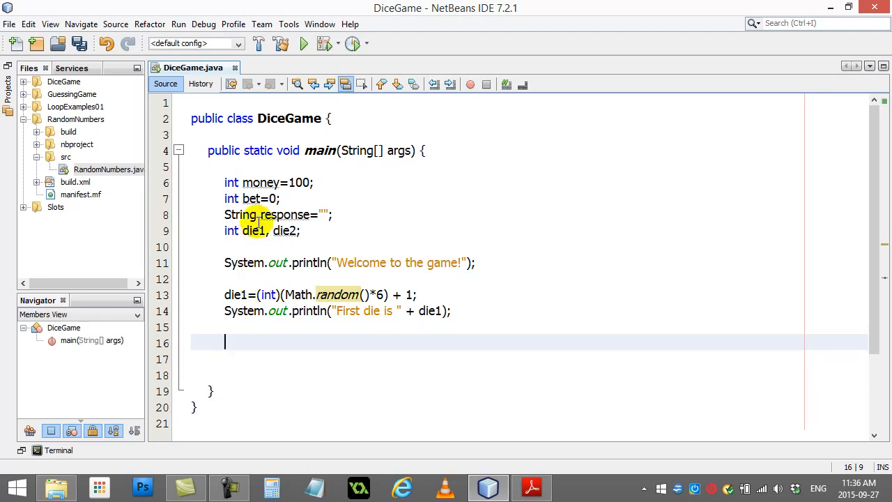
{"action": "type", "text": "String"}
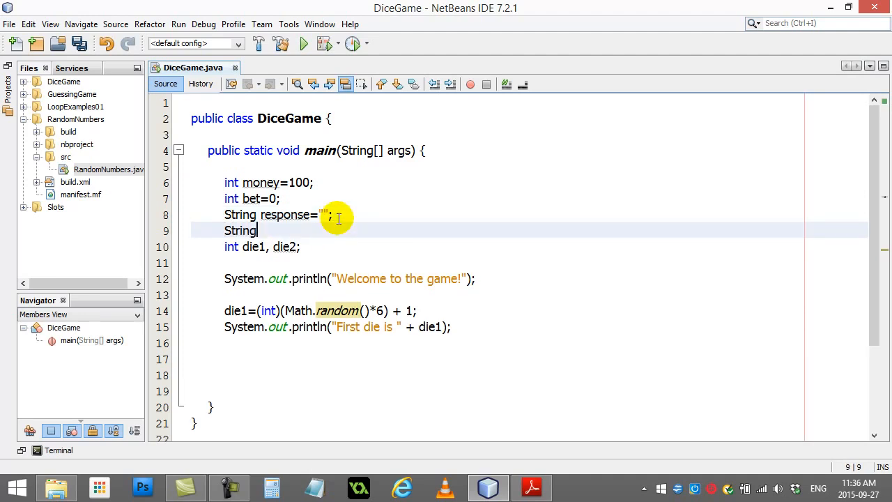
{"action": "type", "text": "hilo"}
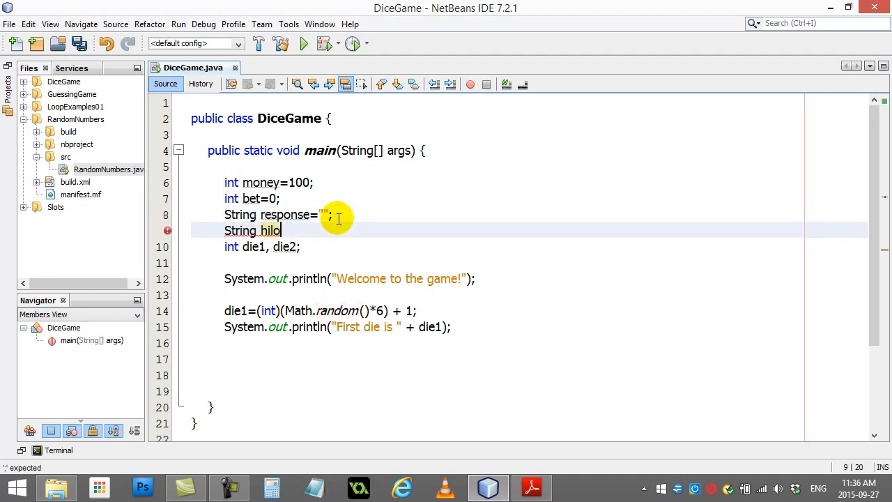
{"action": "type", "text": "=\"\";"}
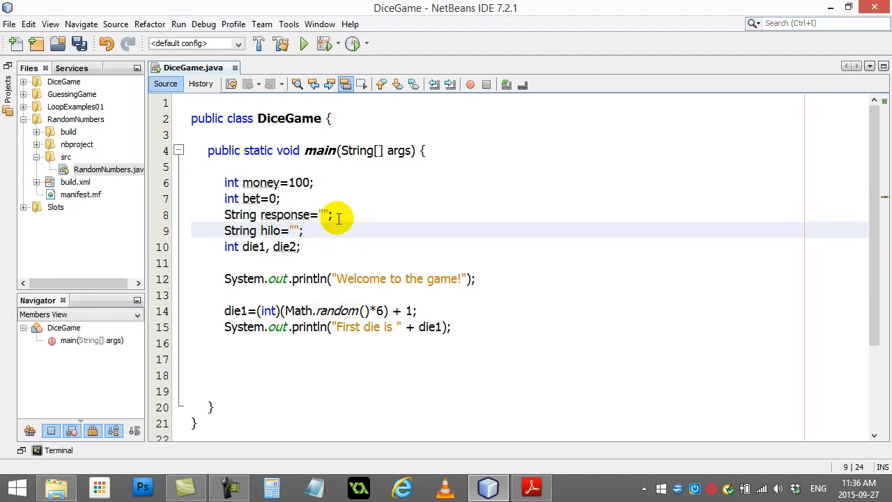
On line 17, set hilo = UserInput.getString("Is next die higher or lower (h/l)")
{"action": "left_click", "coordinate": [259, 357]}
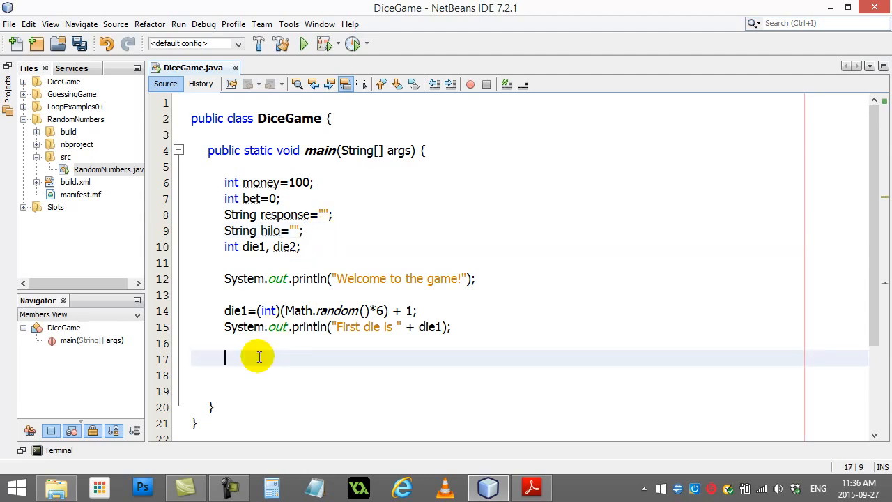
{"action": "type", "text": "hilo = User"}
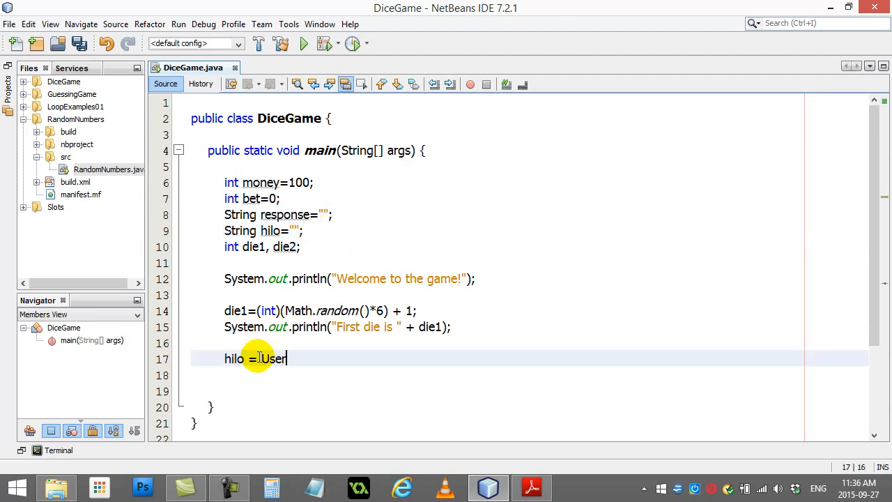
{"action": "type", "text": "Input.getString()"}
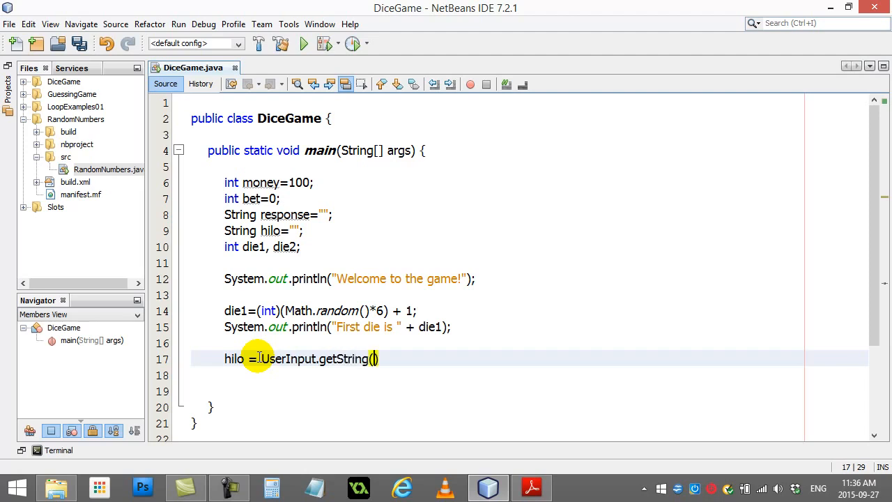
{"action": "type", "text": "\"\""}
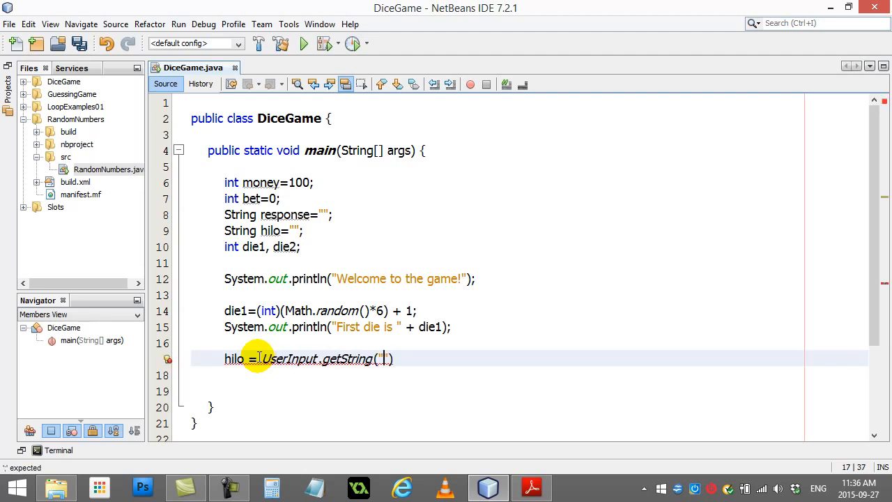
{"action": "type", "text": "Is next die higher"}
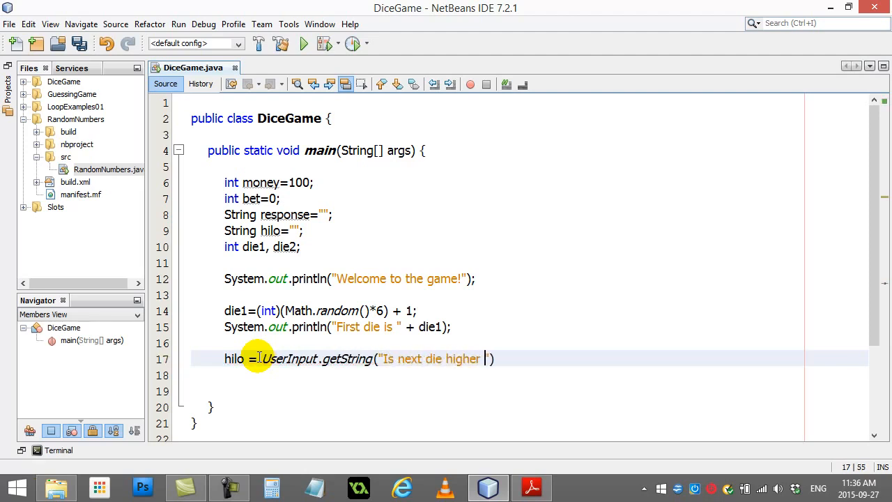
{"action": "type", "text": "or lower"}
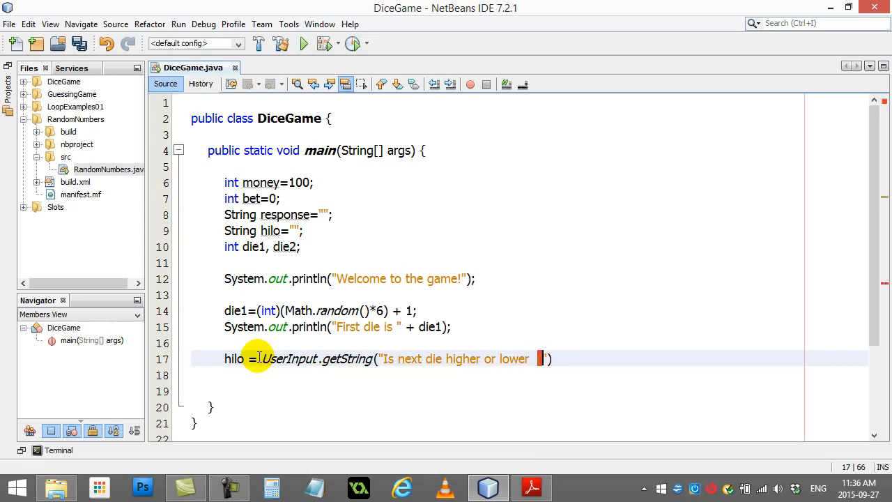
{"action": "type", "text": "(h/l))"}
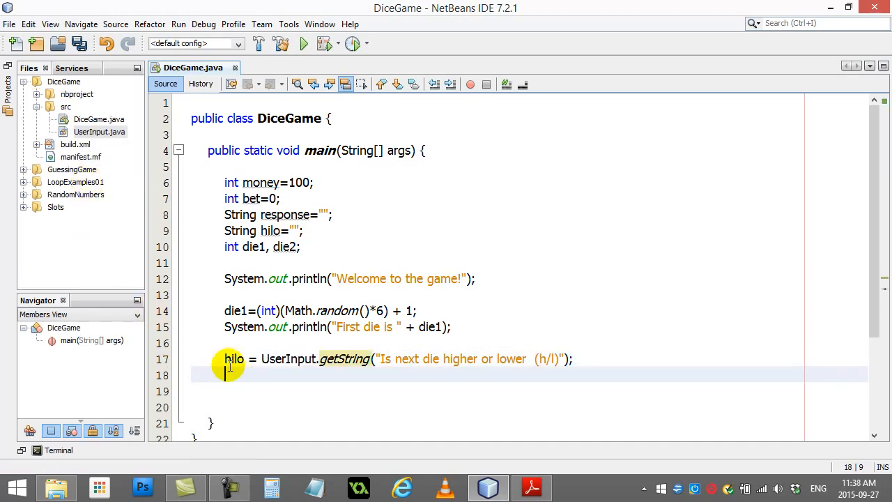
On a new line, add bet = UserInput.getInteger("How much you want to bet?");
{"action": "scroll", "scroll_direction": "down", "scroll_amount": 3}
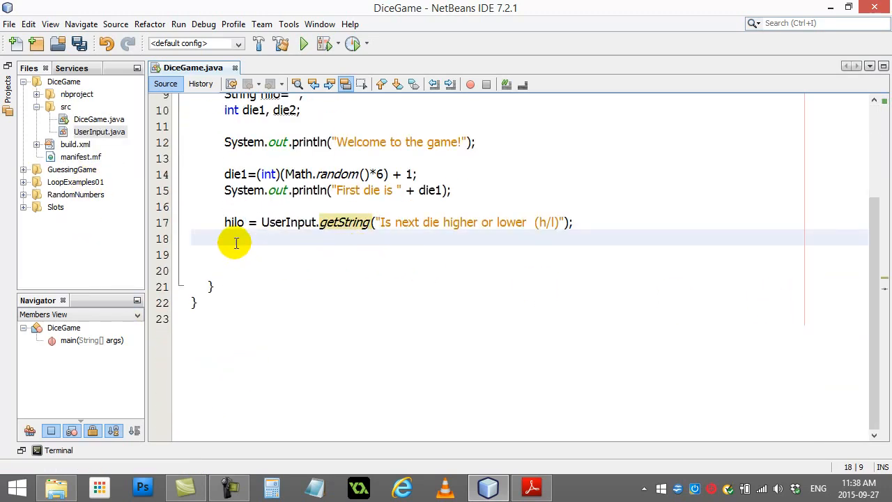
{"action": "key", "text": "enter"}
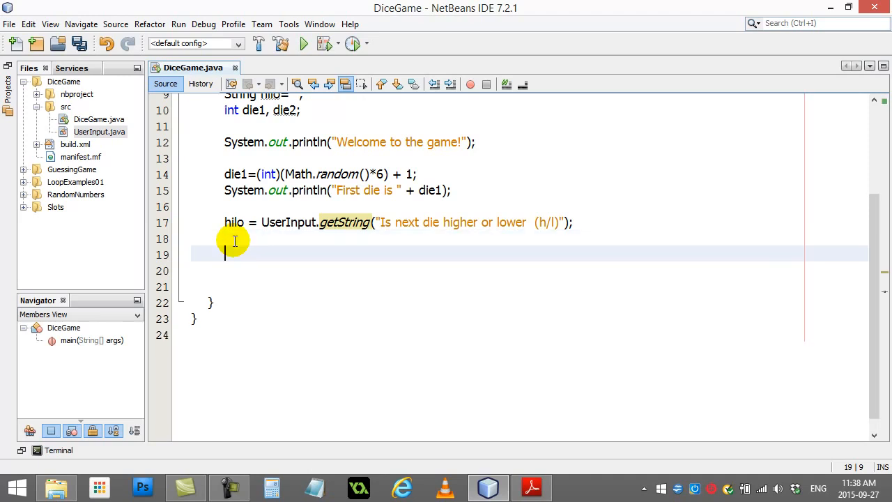
{"action": "type", "text": "b"}
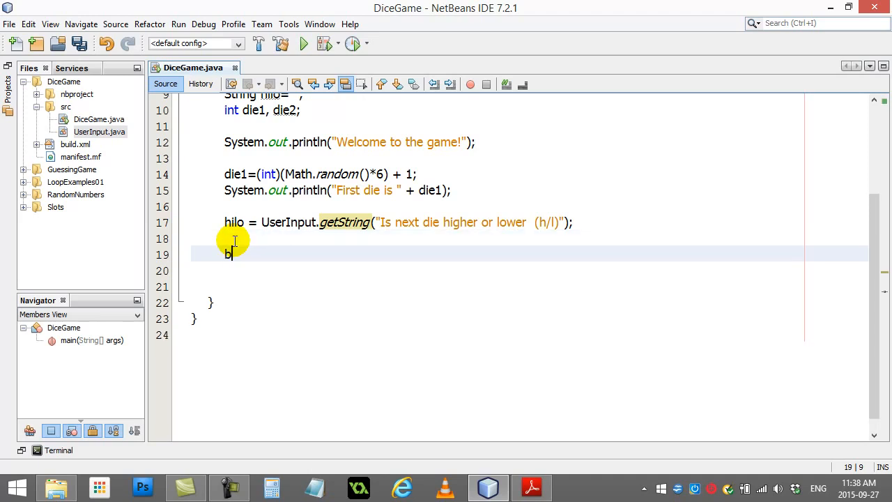
{"action": "type", "text": "et = UserInput."}
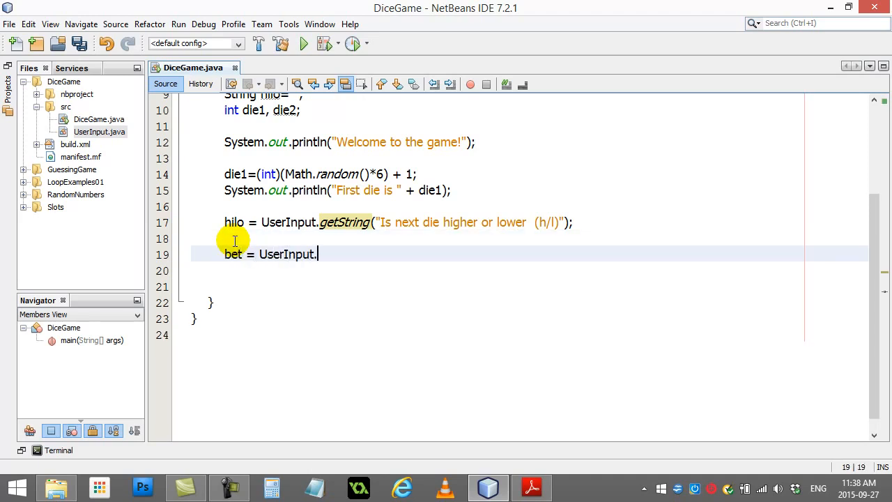
{"action": "type", "text": "getInteger()"}
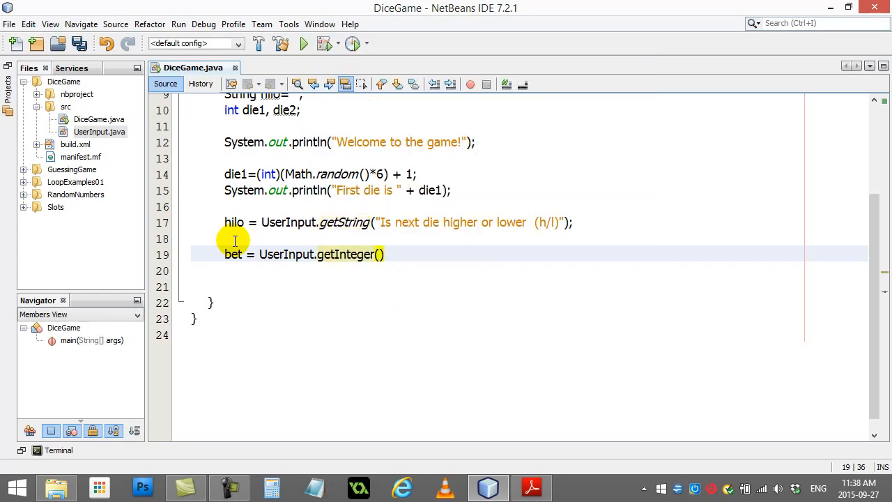
{"action": "type", "text": "\"How much\""}
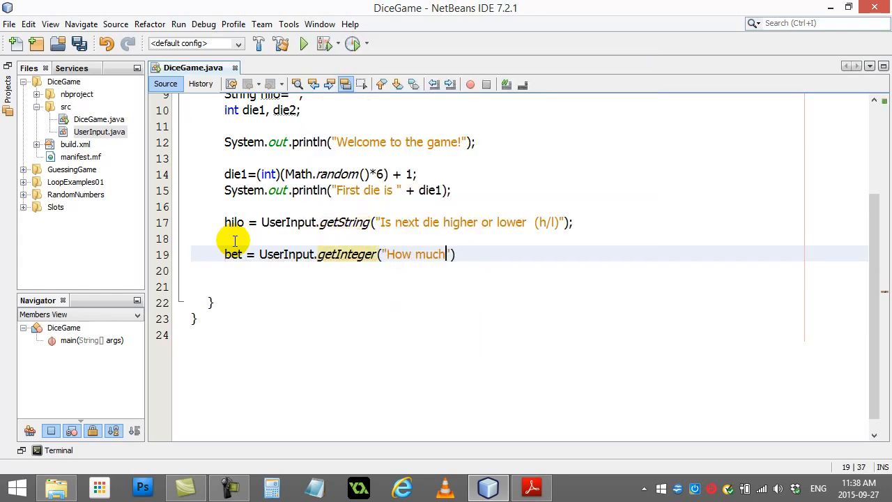
{"action": "type", "text": "you want to b"}
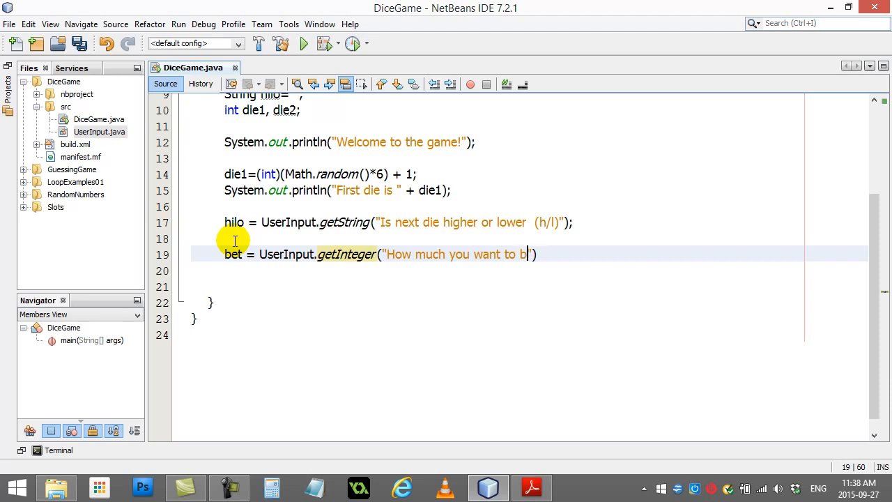
{"action": "type", "text": "et?\");"}
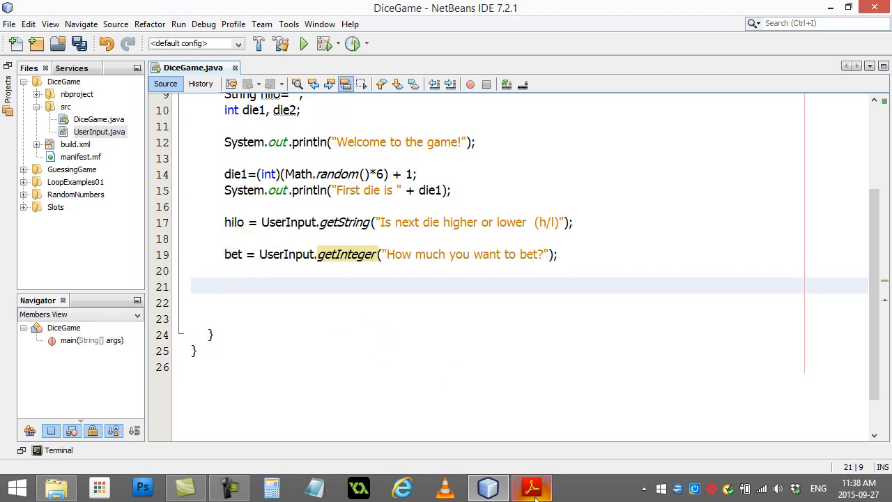
Switch to the DiceGame_Planning.pdf flowchart in Adobe Reader
{"action": "left_click", "coordinate": [532, 487]}
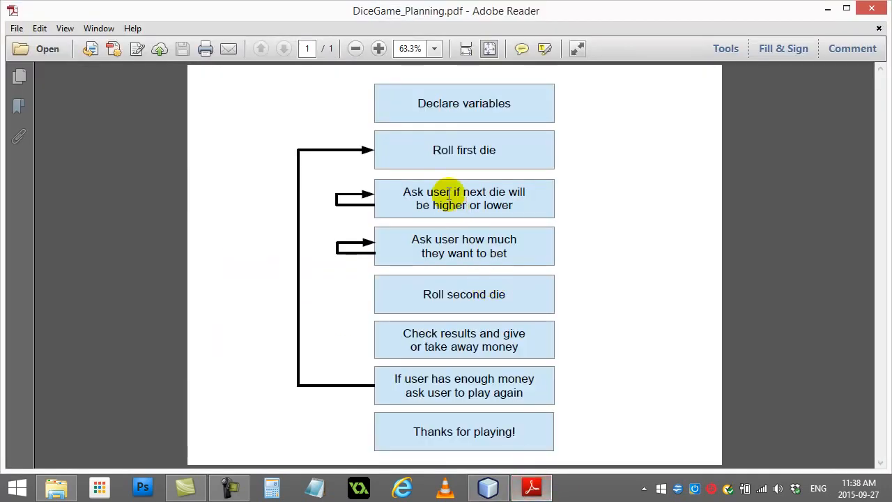
{"action": "mouse_move", "coordinate": [484, 294]}
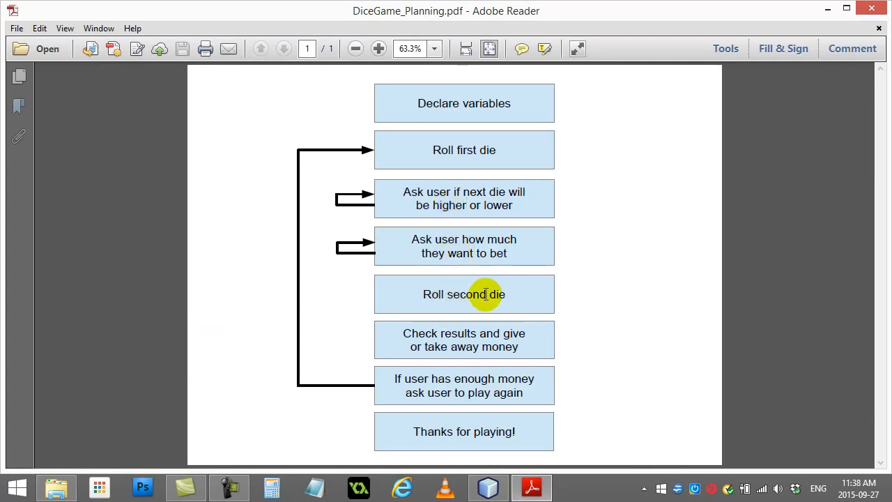
{"action": "mouse_move", "coordinate": [460, 339]}
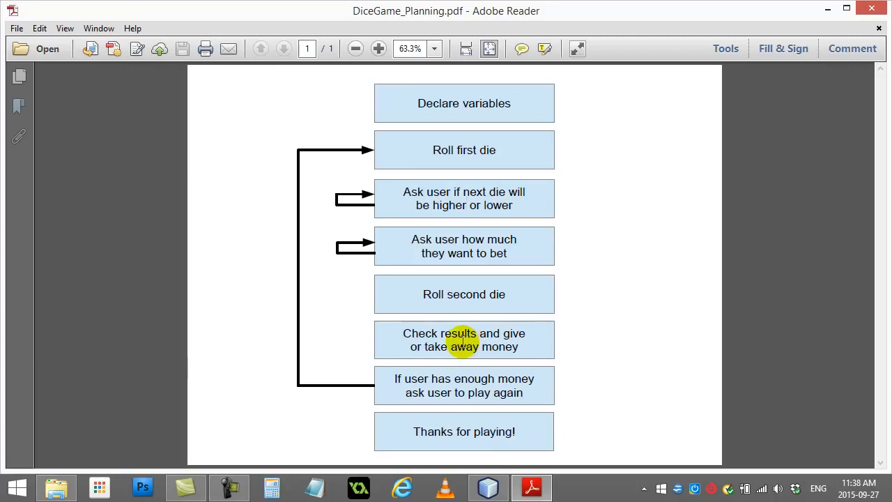
Back in NetBeans, add die2 = (int)(Math.random()*6) + 1; after the bet prompt
{"action": "left_click", "coordinate": [487, 487]}
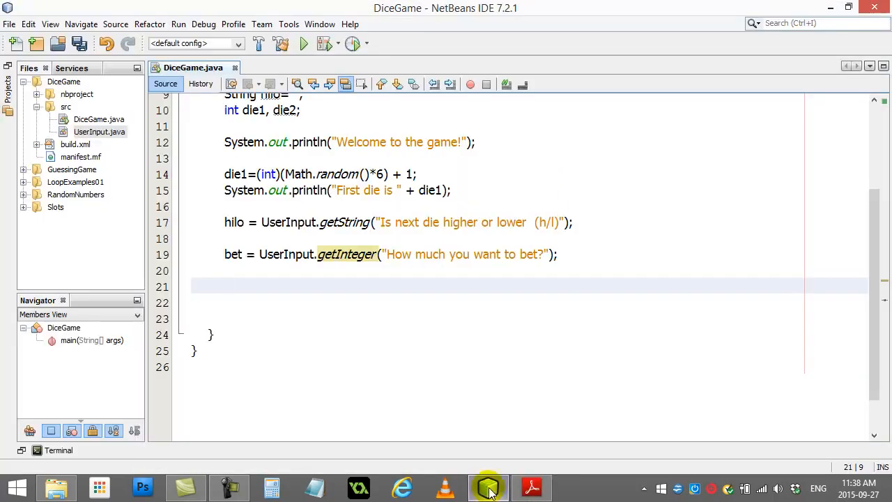
{"action": "type", "text": "i"}
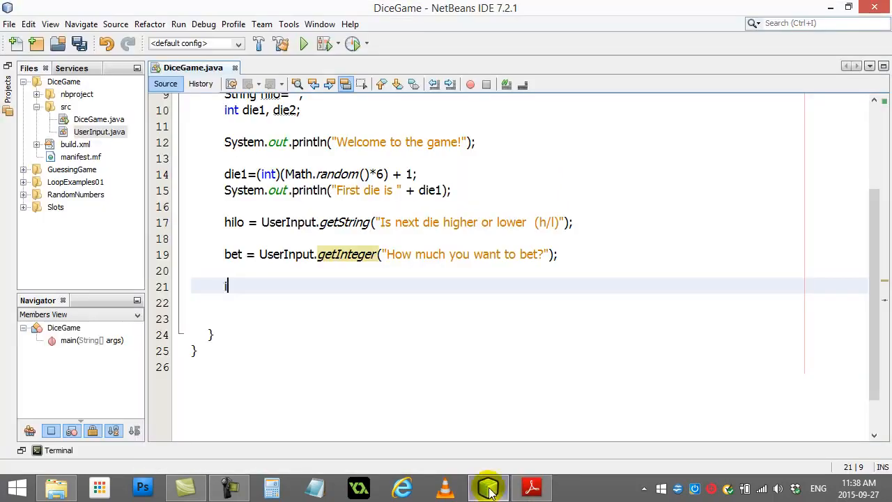
{"action": "type", "text": "if ("}
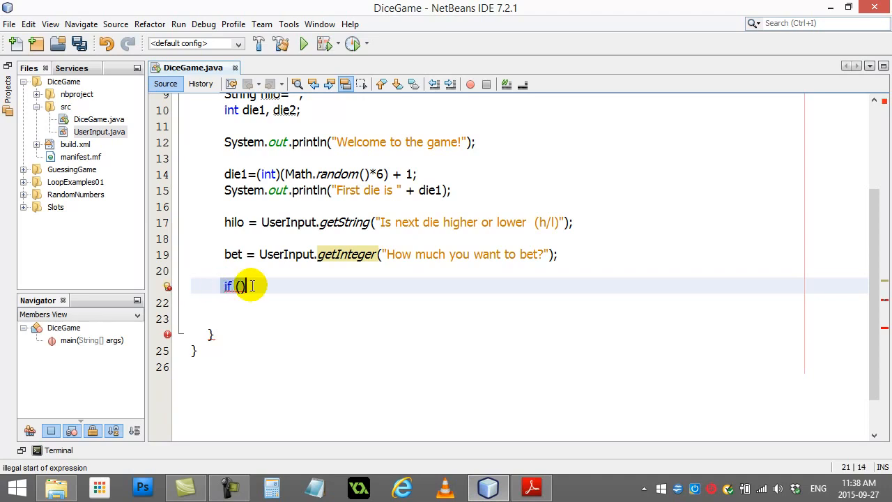
{"action": "type", "text": "die"}
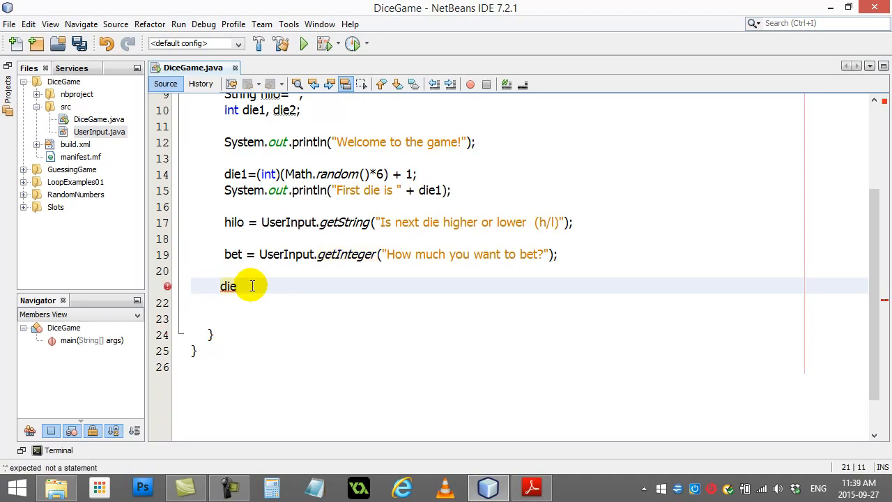
{"action": "type", "text": "2 = ()"}
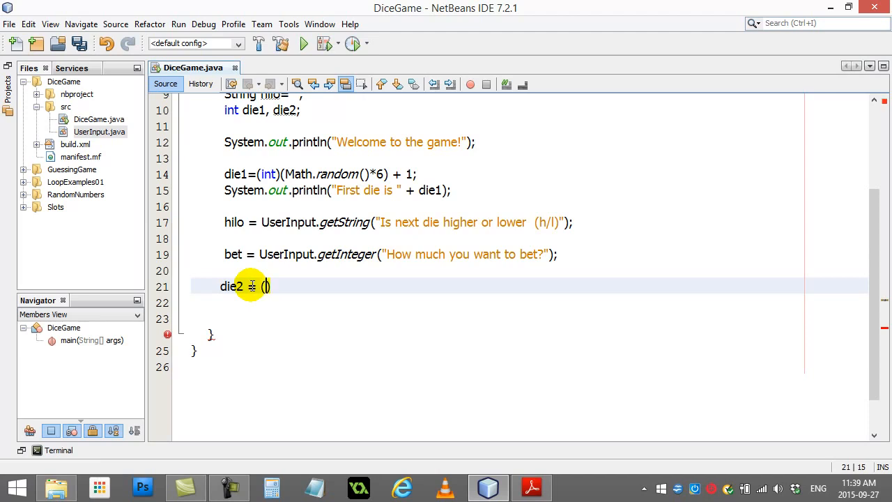
{"action": "type", "text": "int)(Math.ranom()*("}
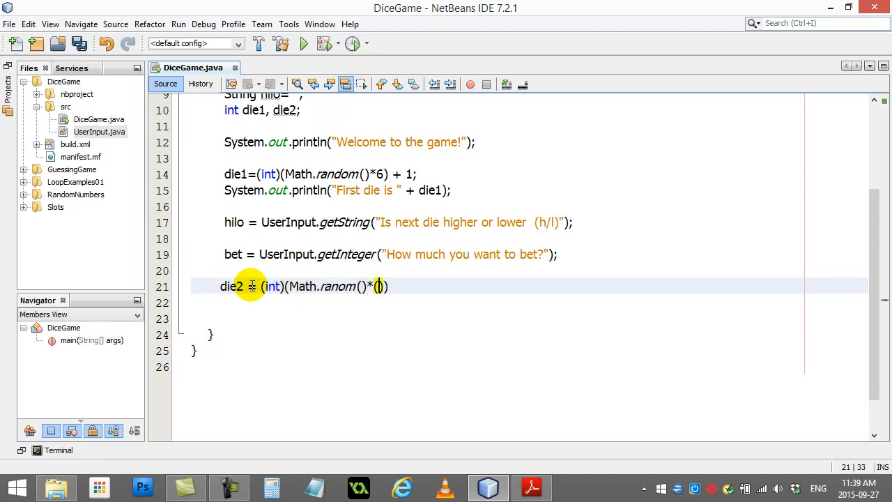
{"action": "type", "text": "6) + 1"}
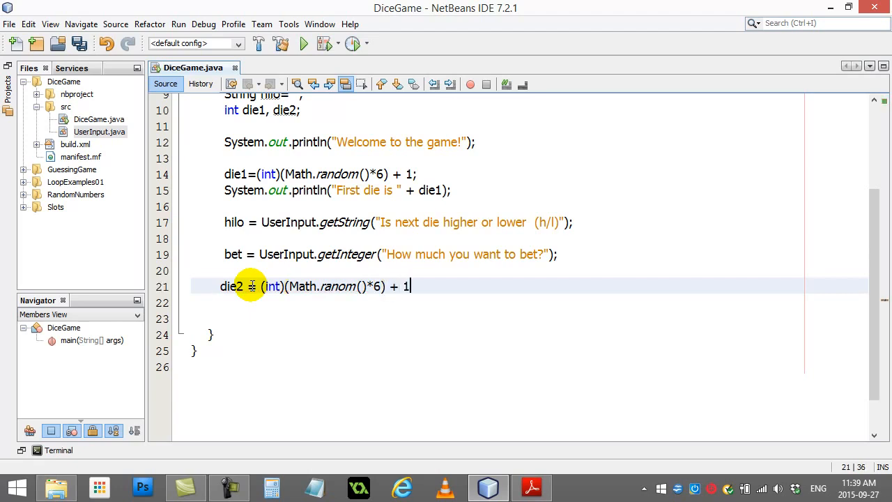
{"action": "type", "text": ";"}
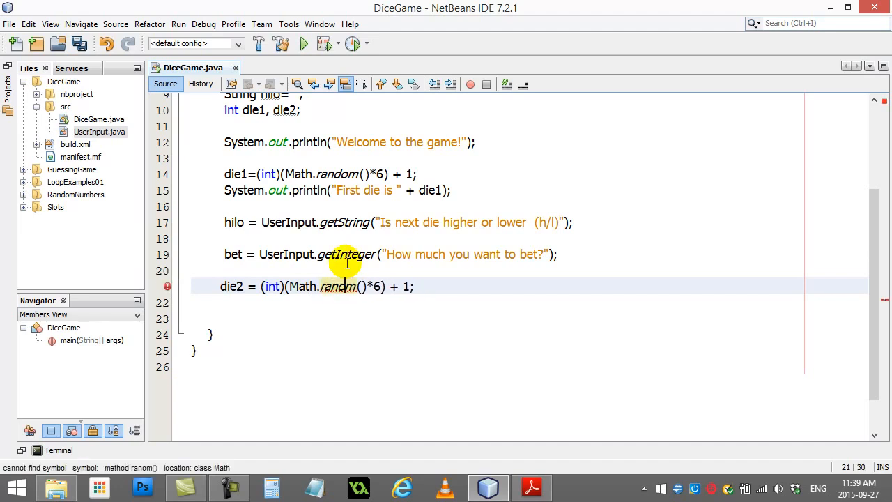
{"action": "key", "text": "enter"}
{"action": "type", "text": "if ( "}
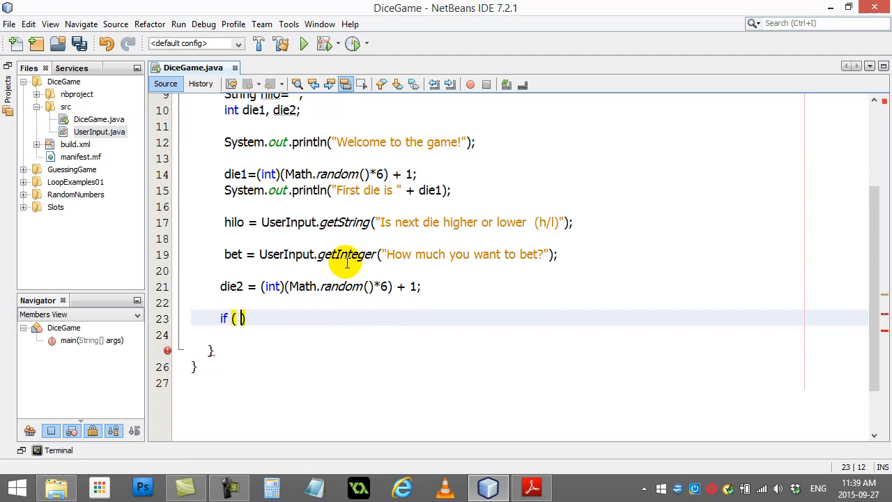
Write the if condition checking die2 > die1 and hilo equals "h"
{"action": "type", "text": "h"}
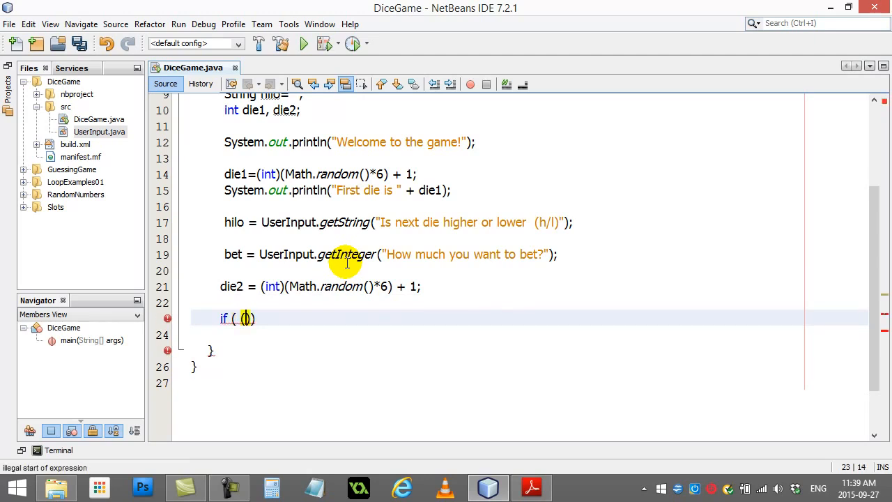
{"action": "type", "text": "d"}
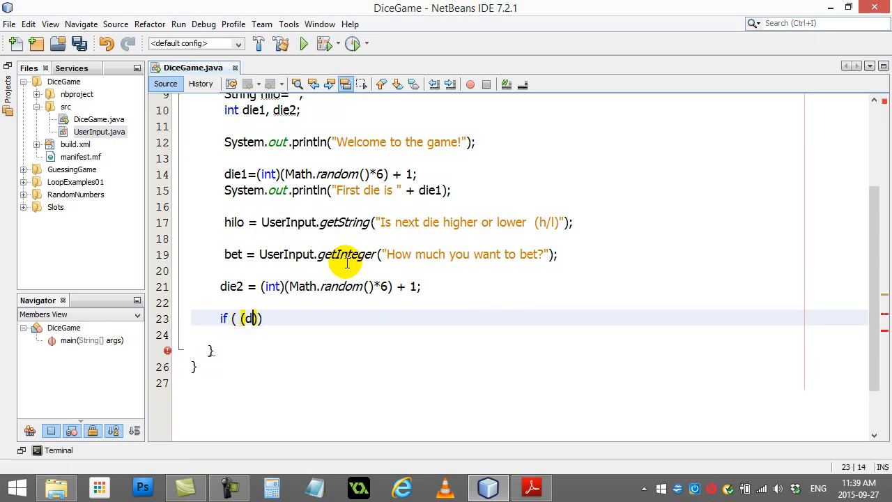
{"action": "type", "text": "ie2"}
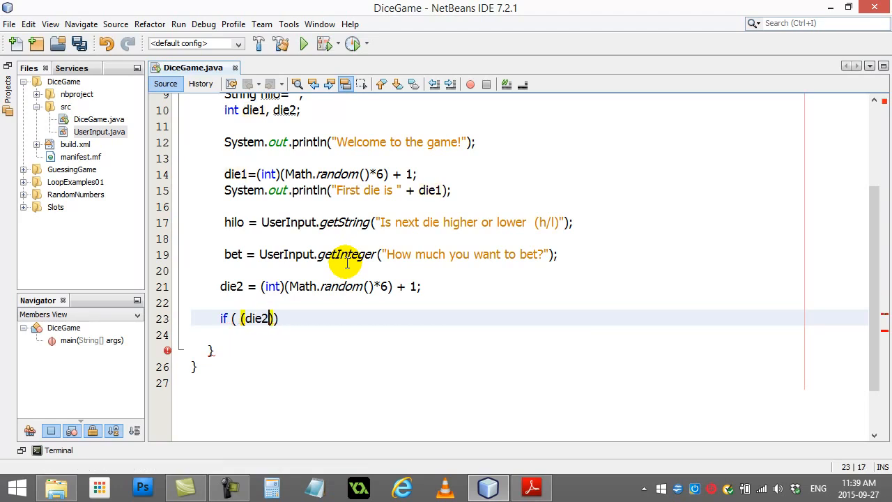
{"action": "type", "text": ">di"}
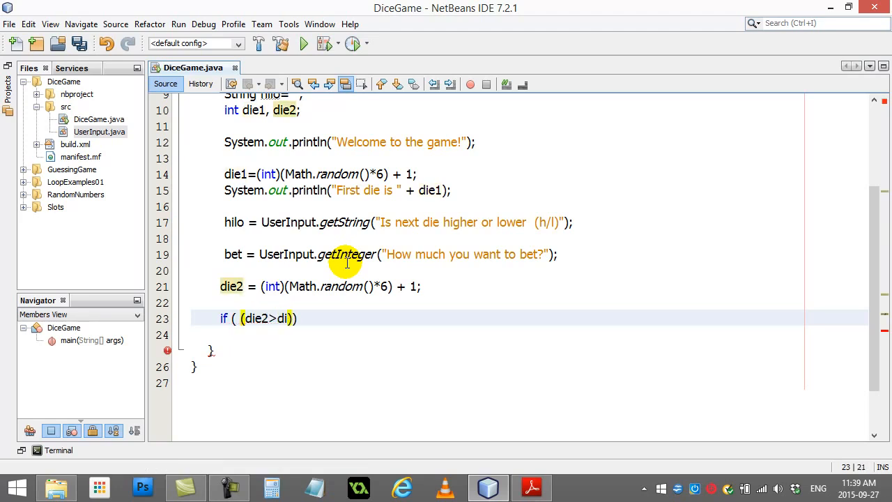
{"action": "type", "text": "e1) && ("}
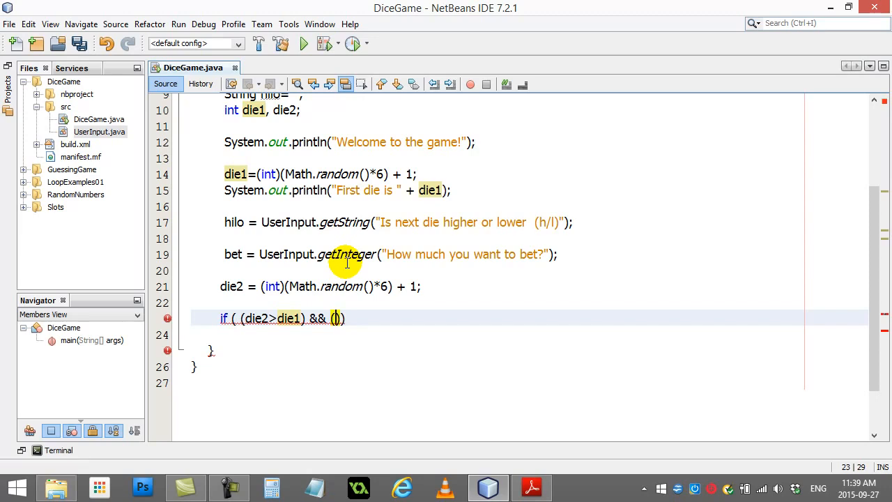
{"action": "type", "text": "hilo.equals(\""}
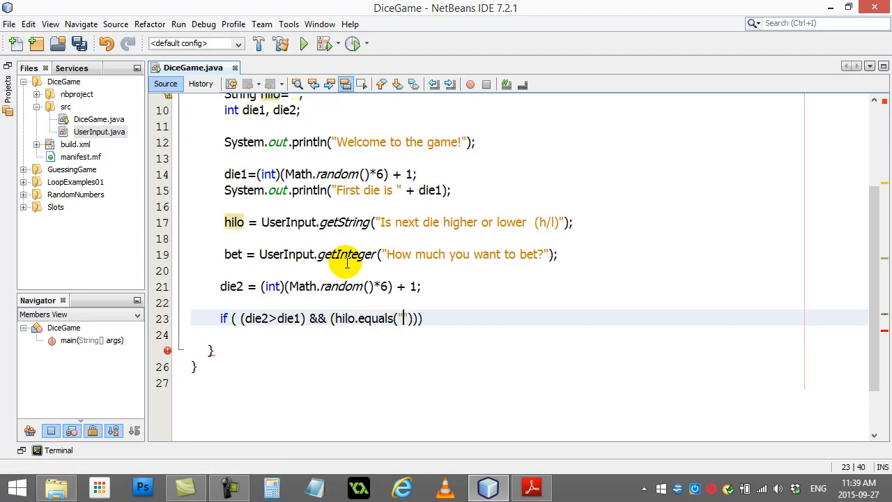
{"action": "type", "text": "h\")==true"}
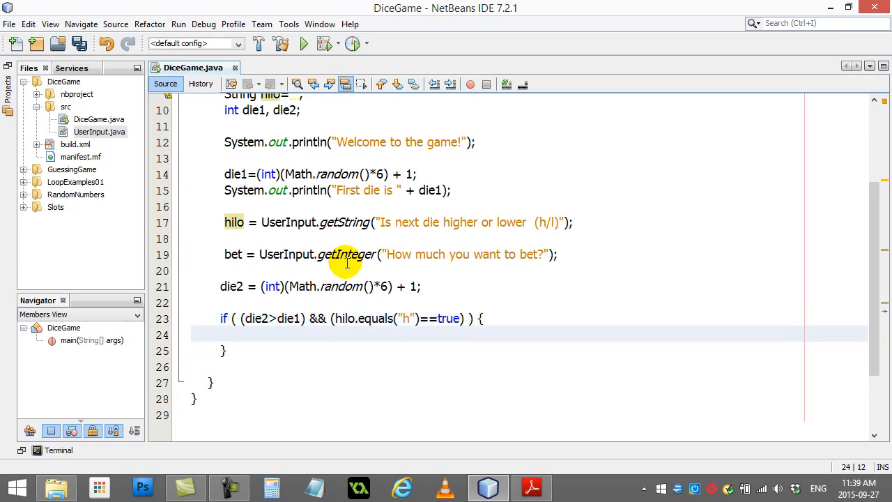
In the if block, add bet to money and print "You were right! You won $" + bet
{"action": "type", "text": "money"}
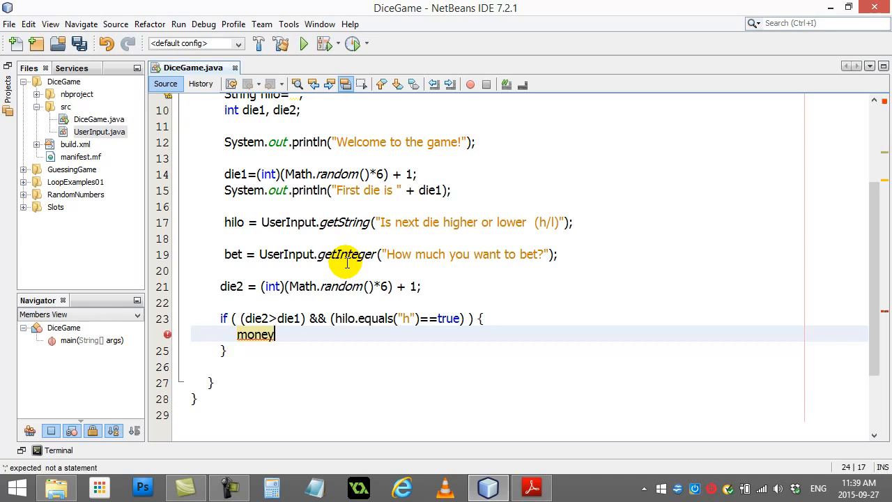
{"action": "type", "text": "+=bet"}
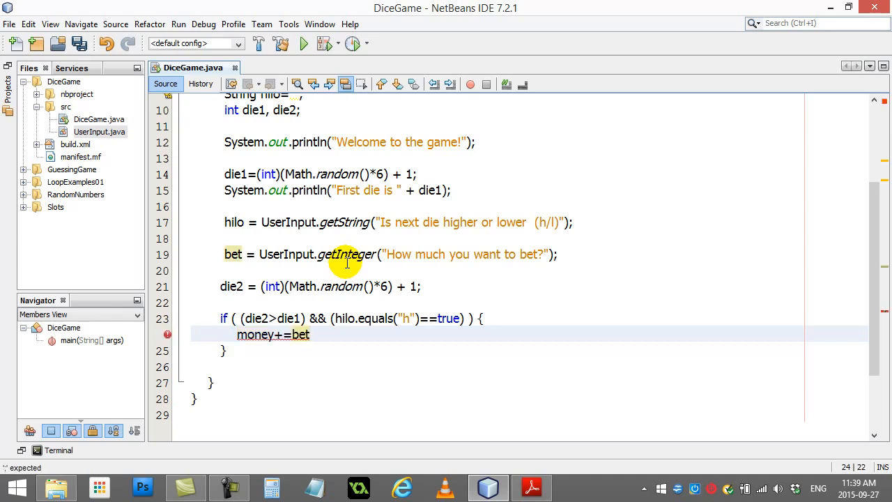
{"action": "key", "text": "Delete"}
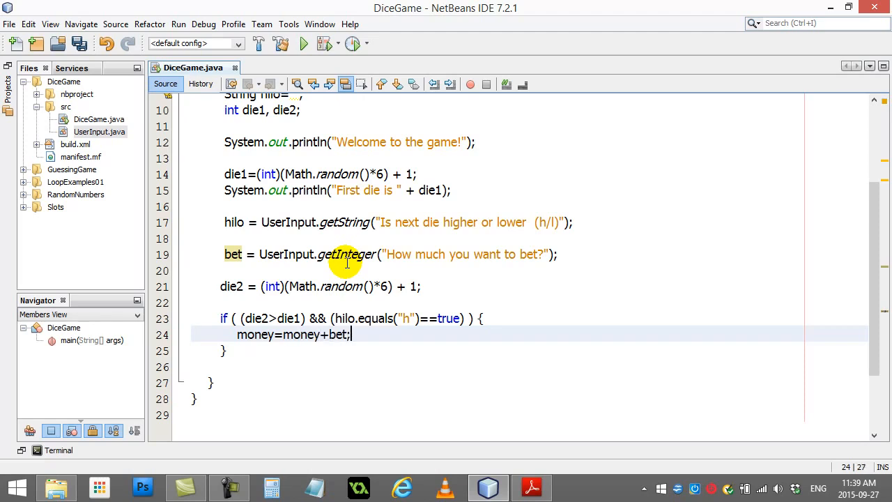
{"action": "type", "text": "System.out.println(\""}
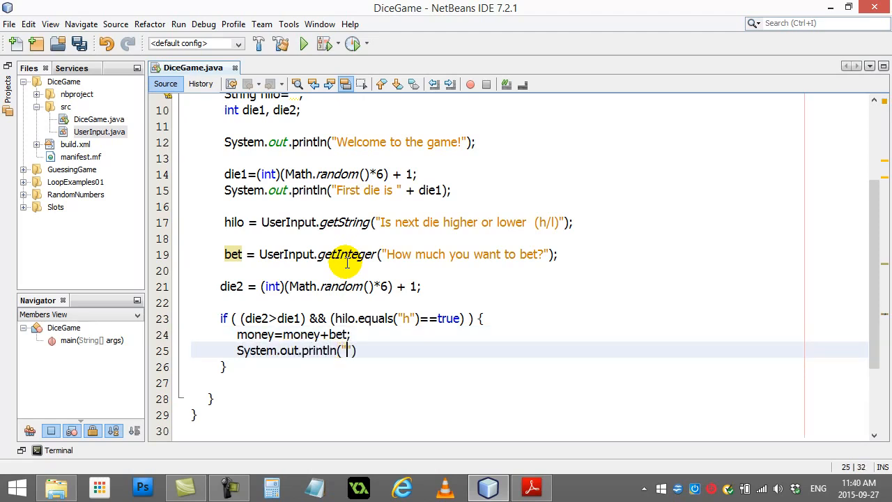
{"action": "type", "text": "You were right!"}
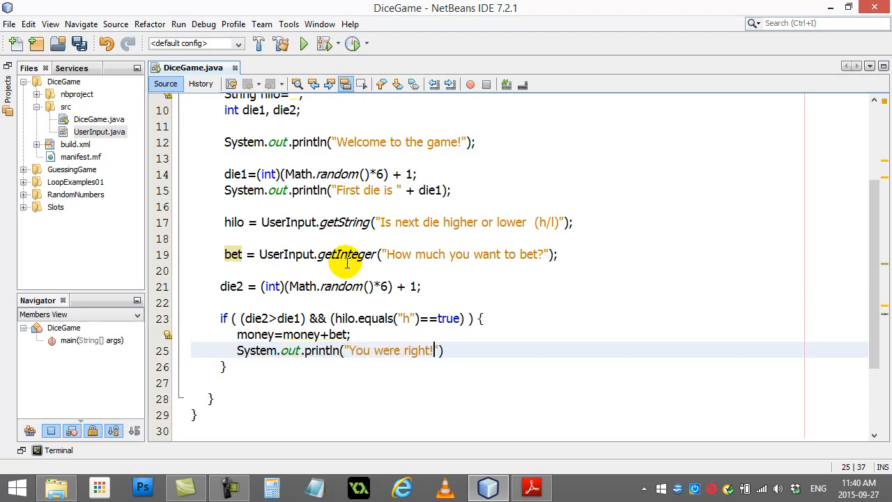
{"action": "type", "text": "\""}
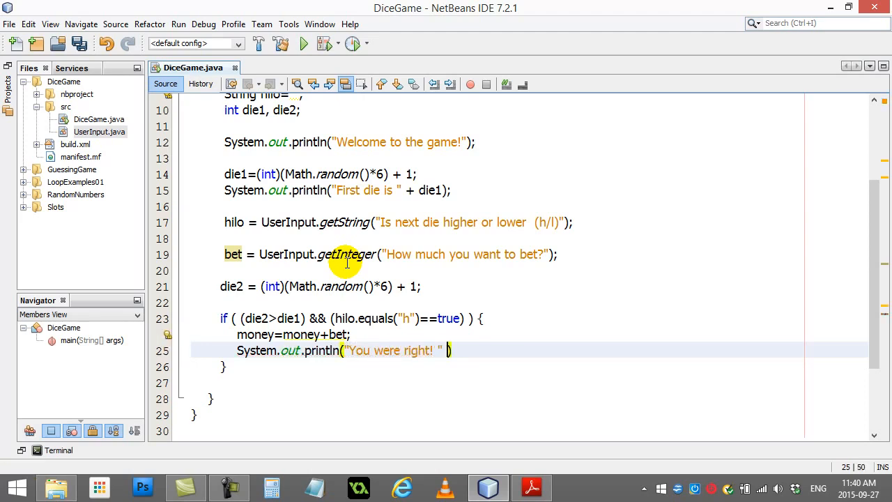
{"action": "type", "text": "You won!"}
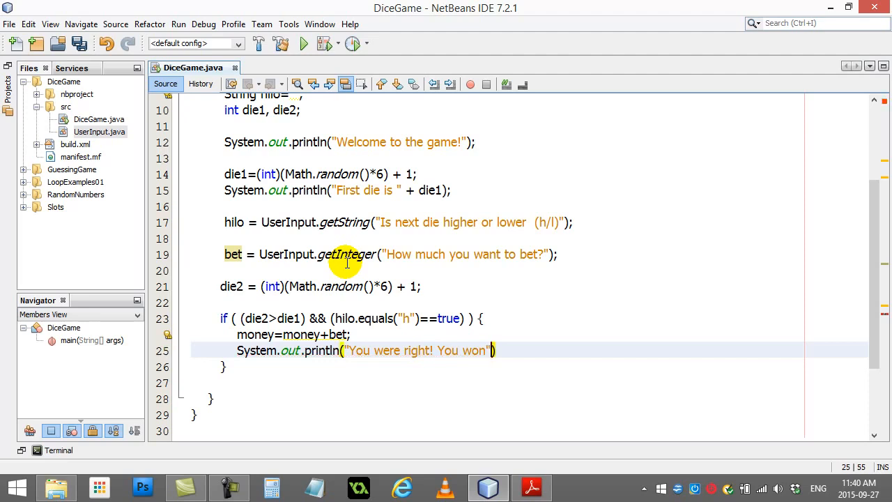
{"action": "type", "text": "$"}
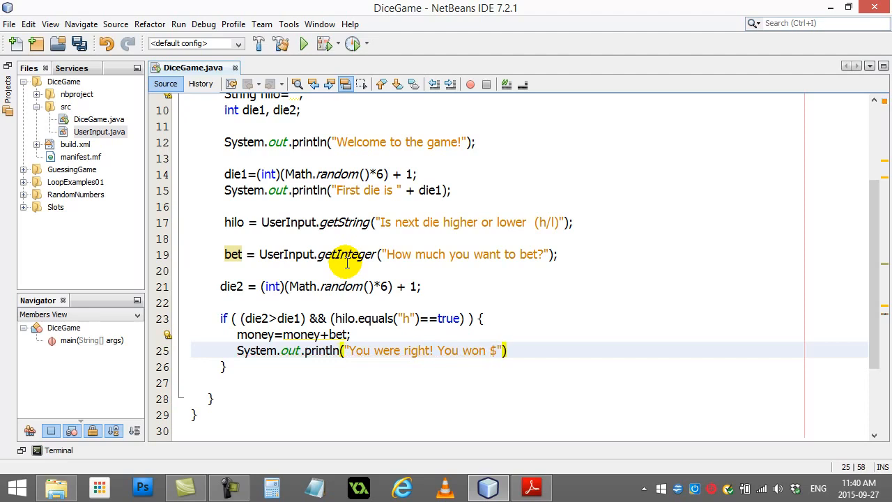
{"action": "type", "text": "+ bet"}
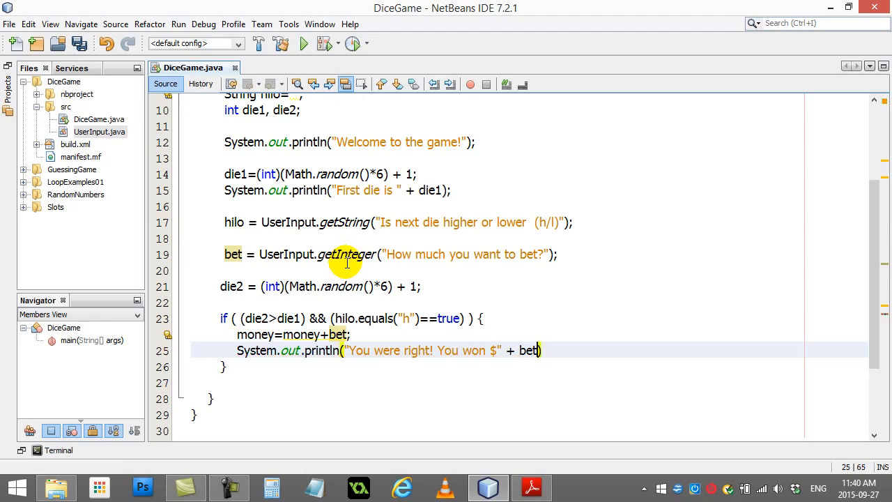
{"action": "type", "text": ";"}
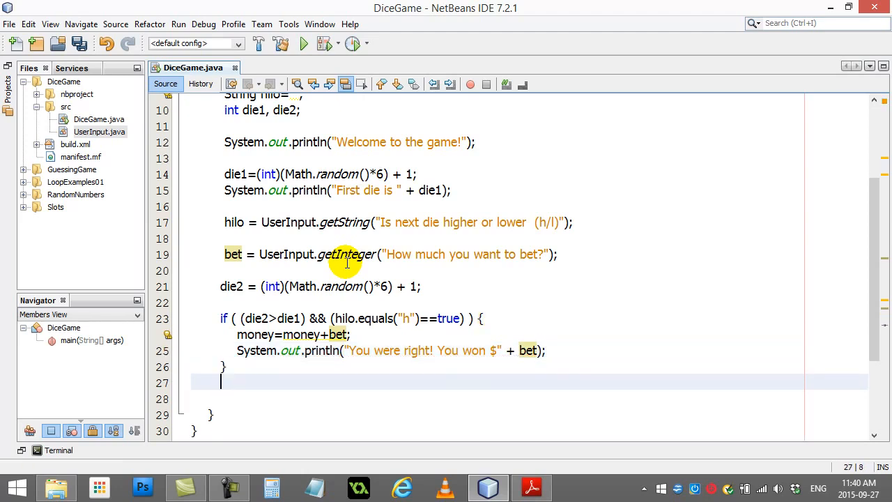
Paste the if block as an else-if checking die2 < die1 with hilo "l"
{"action": "scroll", "scroll_direction": "down", "scroll_amount": 3}
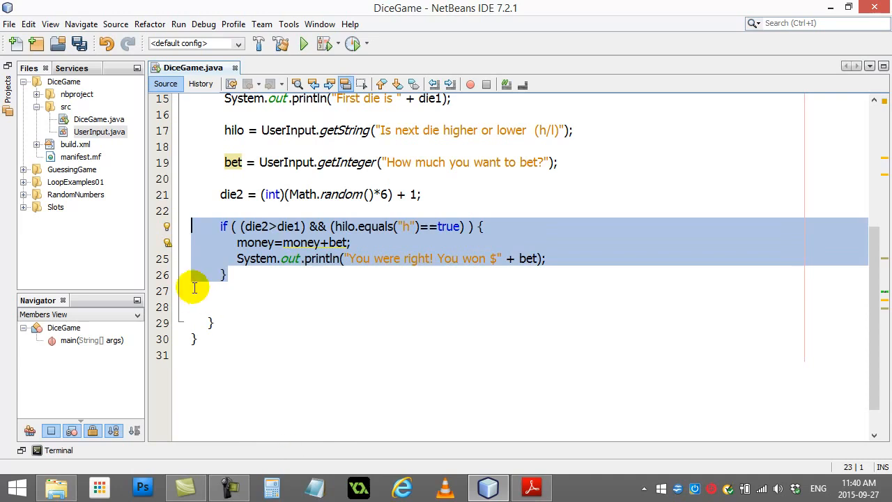
{"action": "key", "text": "ctrl+v"}
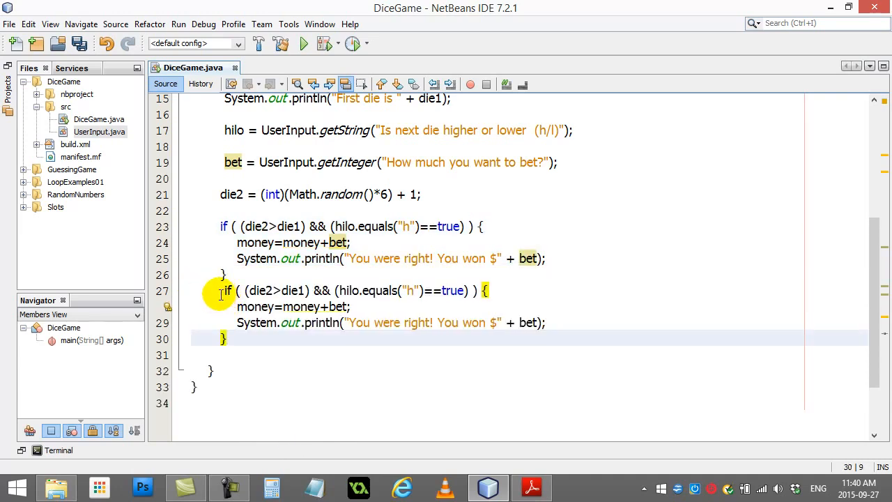
{"action": "type", "text": "else"}
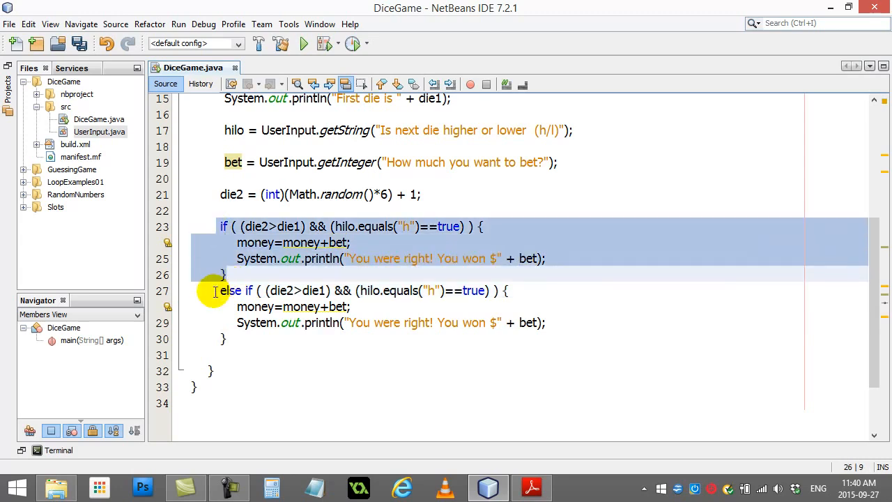
{"action": "left_click", "coordinate": [318, 290]}
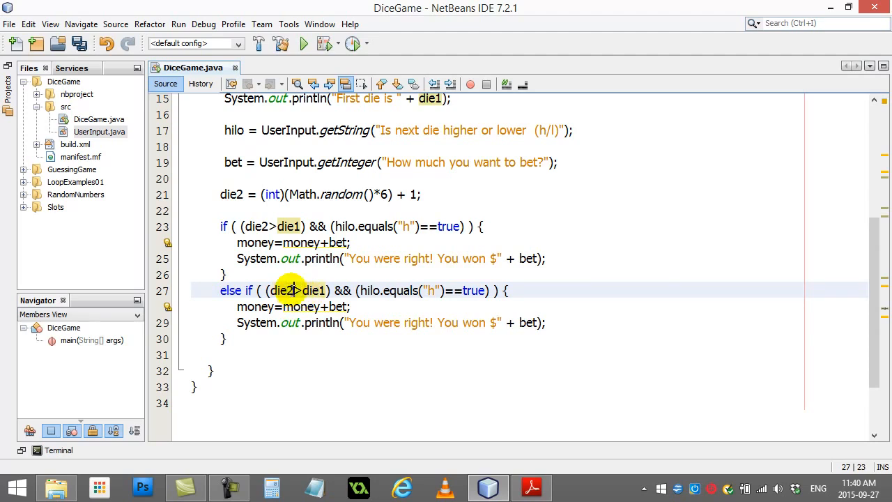
{"action": "type", "text": "<"}
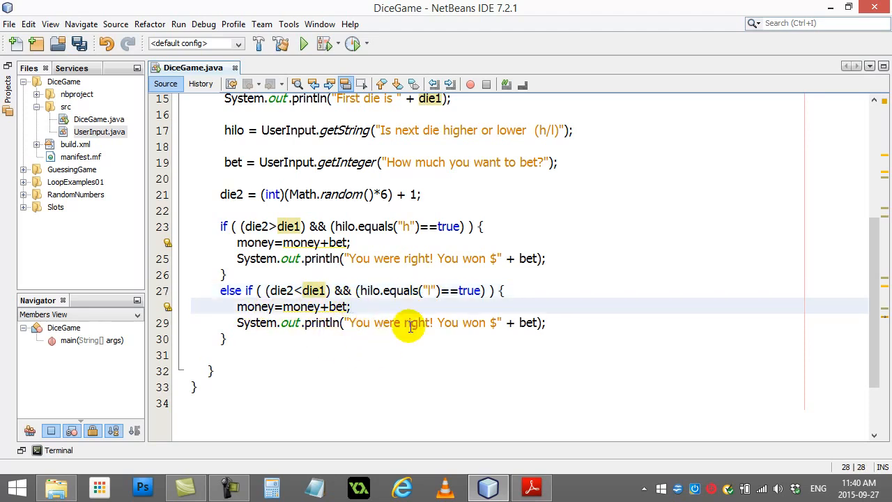
{"action": "left_click", "coordinate": [278, 339]}
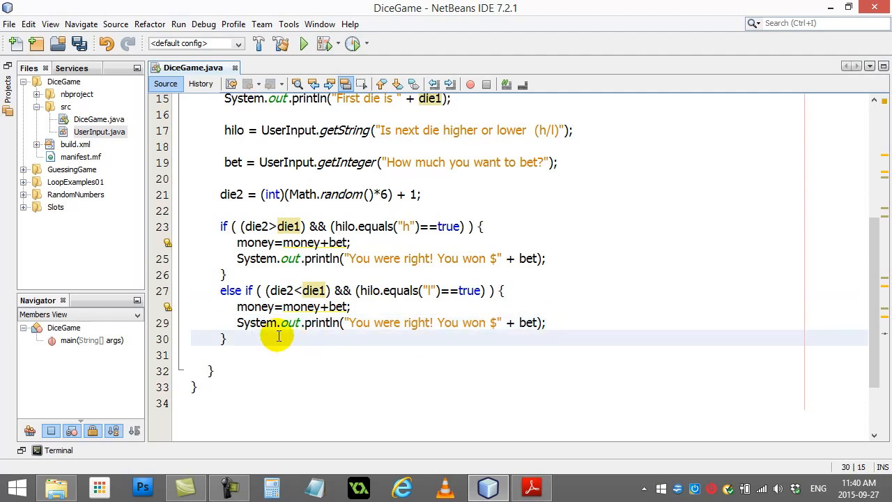
Add an else block with money=money-bet; and print "You were wrong! You lost $" + bet
{"action": "type", "text": "else"}
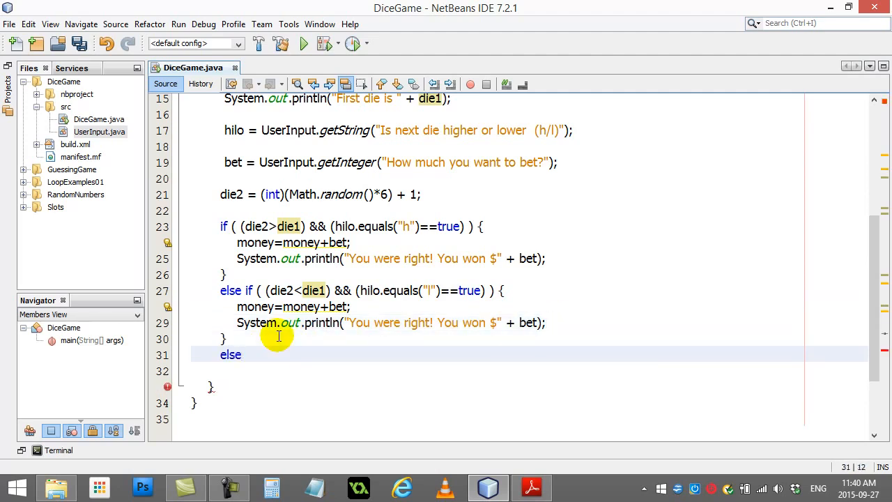
{"action": "type", "text": "{"}
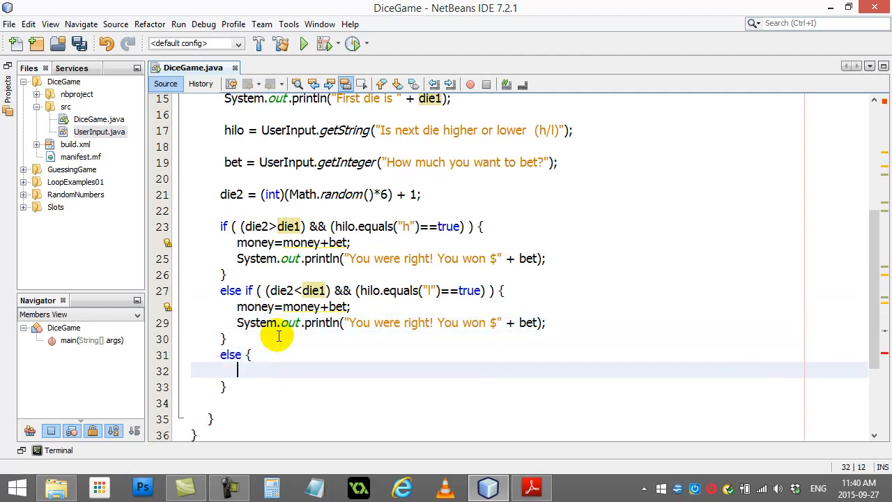
{"action": "type", "text": "money=mon"}
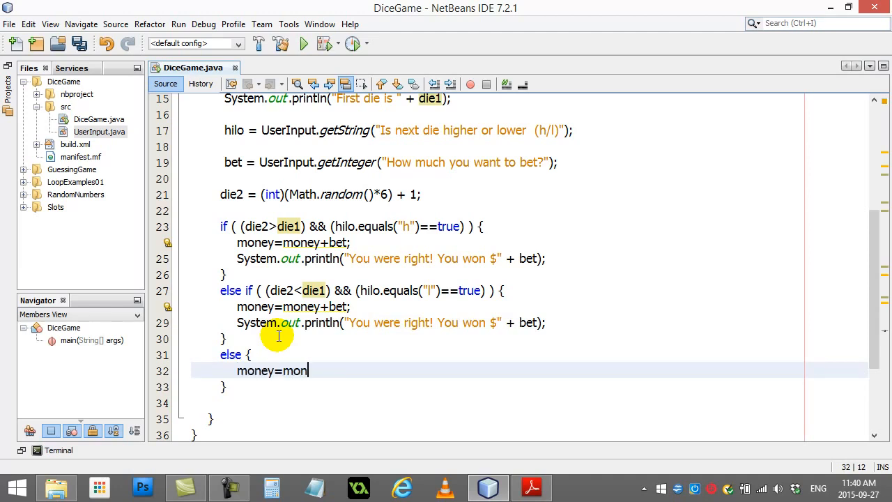
{"action": "type", "text": "ey-bet;"}
{"action": "type", "text": "System.out.println(\""}
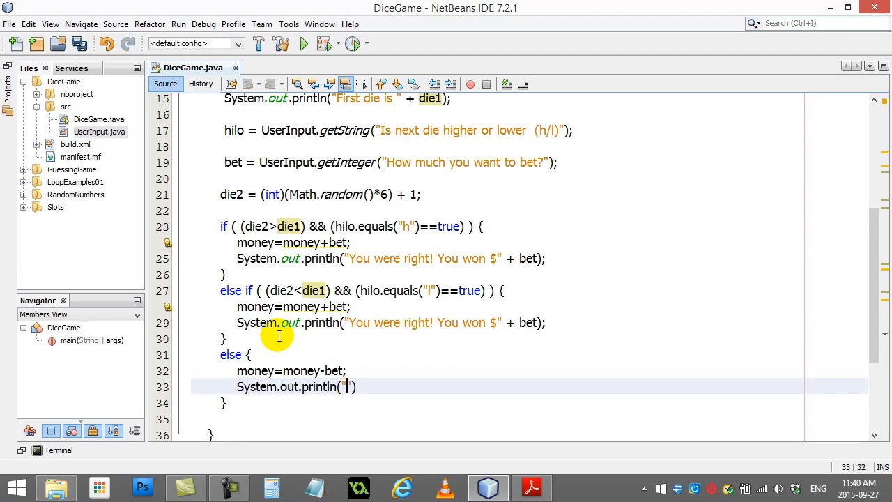
{"action": "type", "text": "You were"}
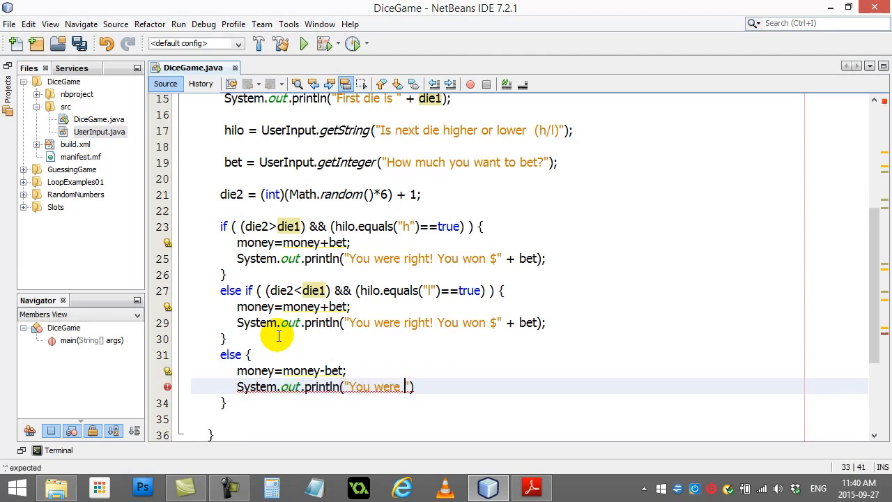
{"action": "type", "text": "wrong!\")"}
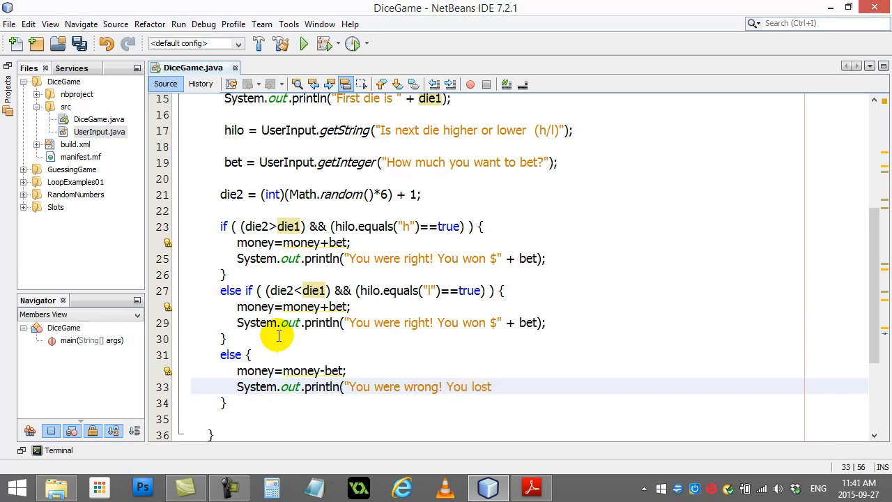
{"action": "type", "text": "$\" +"}
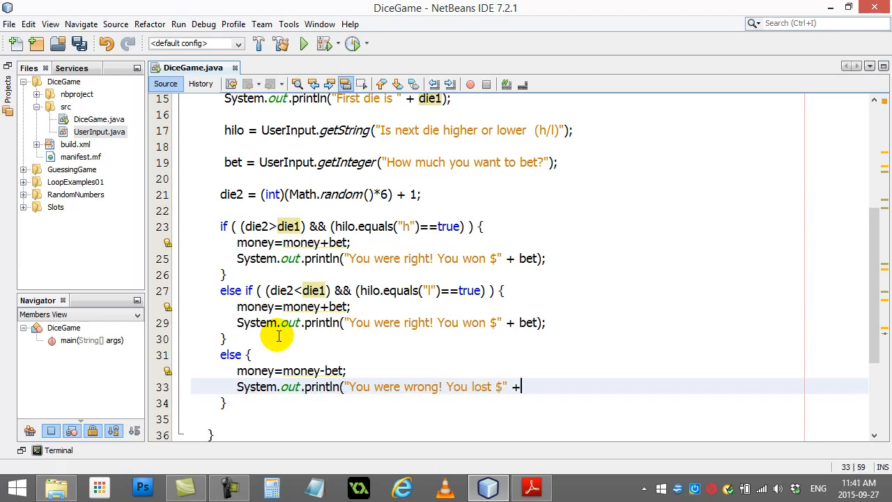
{"action": "type", "text": "bet);"}
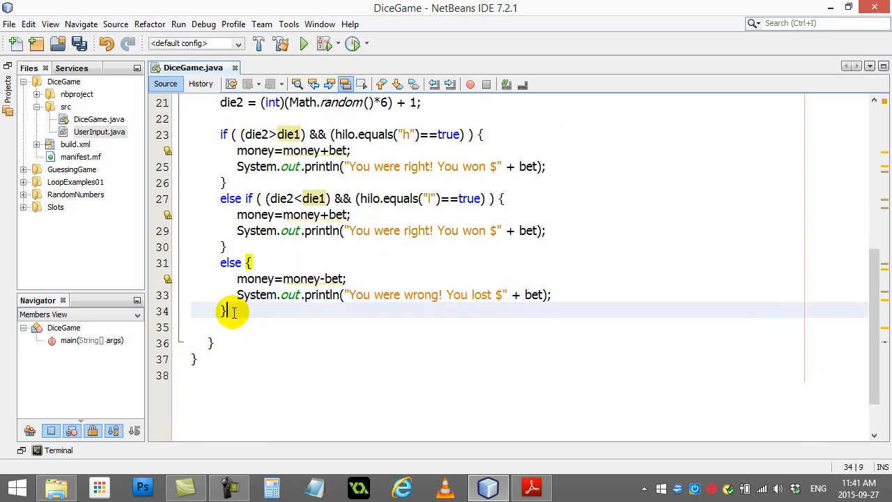
{"action": "mouse_move", "coordinate": [332, 348]}
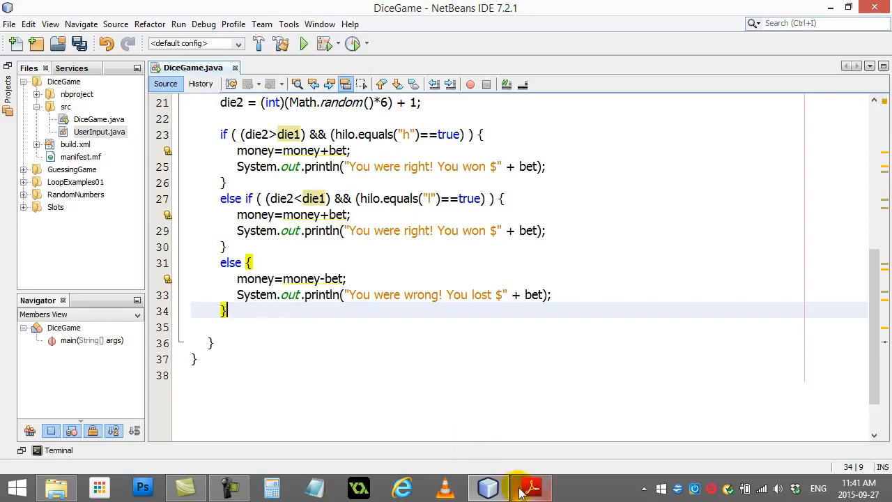
Switch to the DiceGame_Planning.pdf flowchart to view the play-again box
{"action": "left_click", "coordinate": [530, 488]}
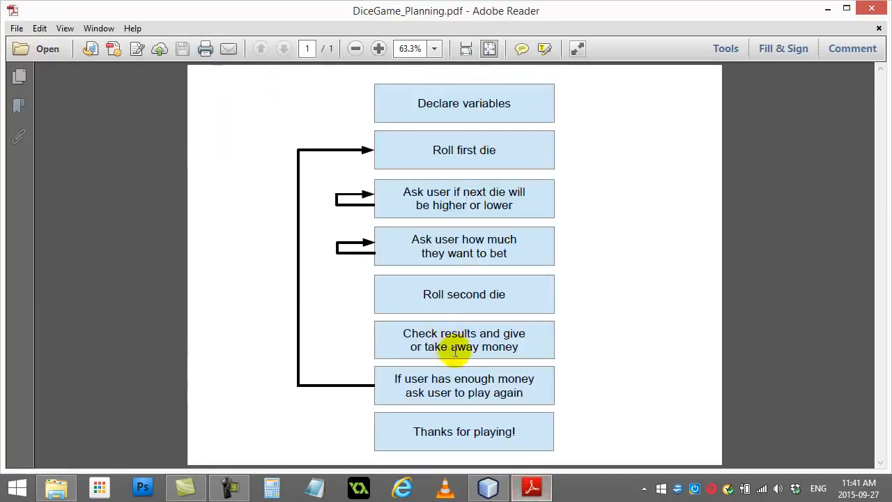
{"action": "mouse_move", "coordinate": [477, 353]}
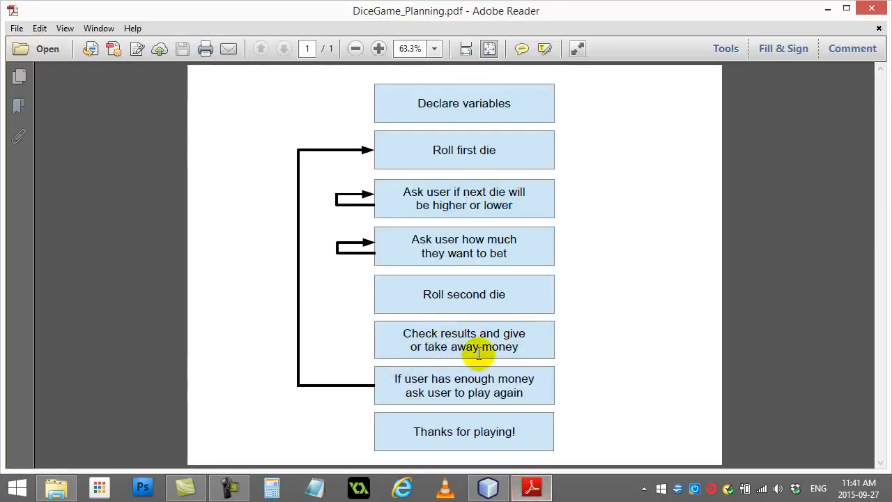
{"action": "mouse_move", "coordinate": [392, 379]}
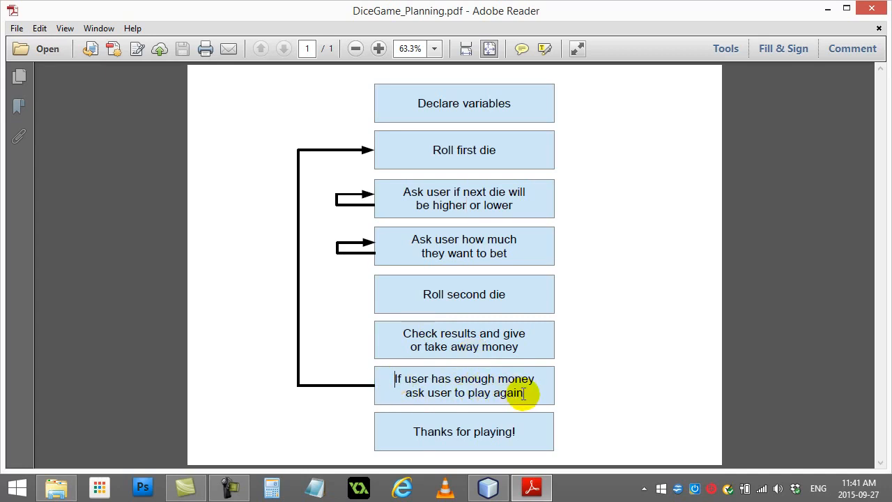
{"action": "mouse_move", "coordinate": [460, 385]}
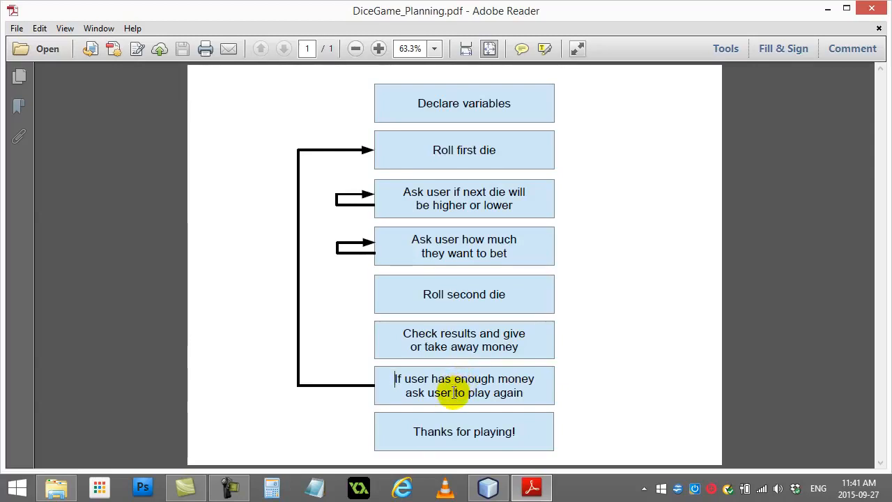
Below the win/lose checks, add System.out.println("You now have $" + money);
{"action": "left_click", "coordinate": [488, 488]}
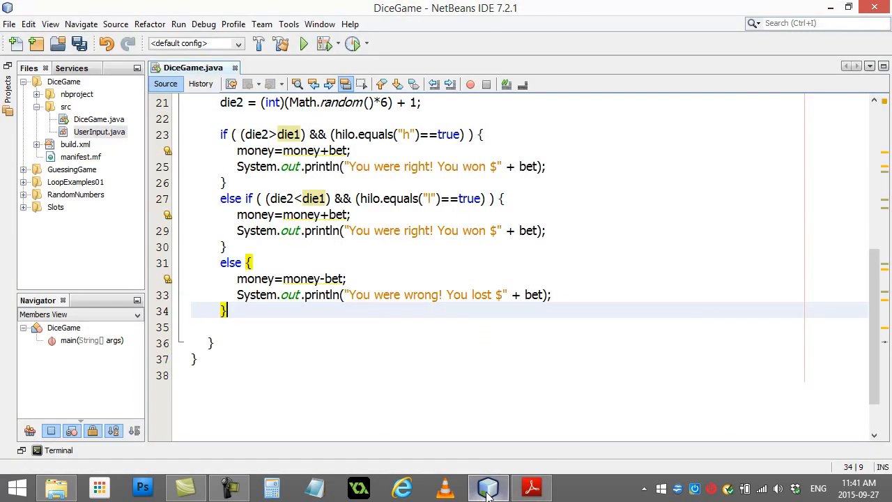
{"action": "key", "text": "enter"}
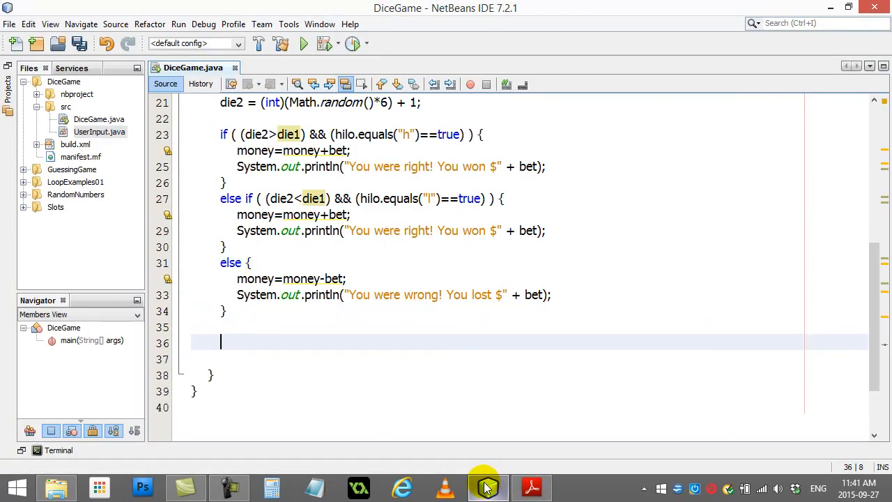
{"action": "type", "text": "S"}
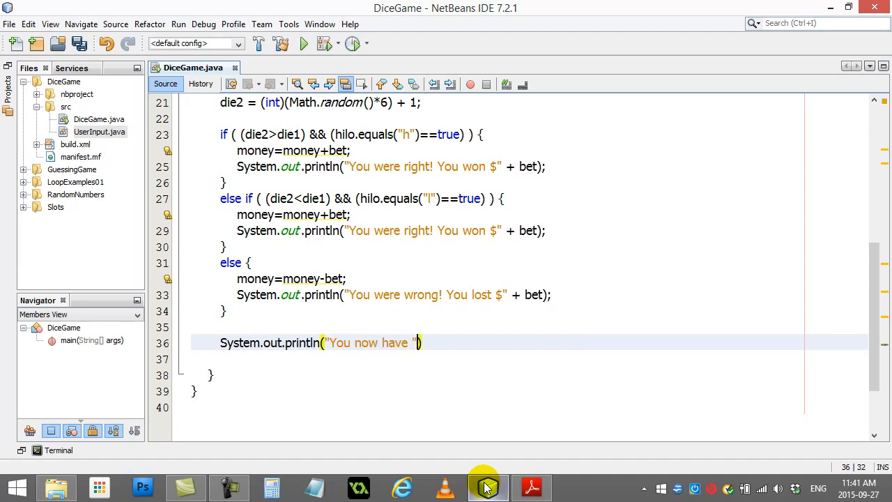
{"action": "type", "text": "$"}
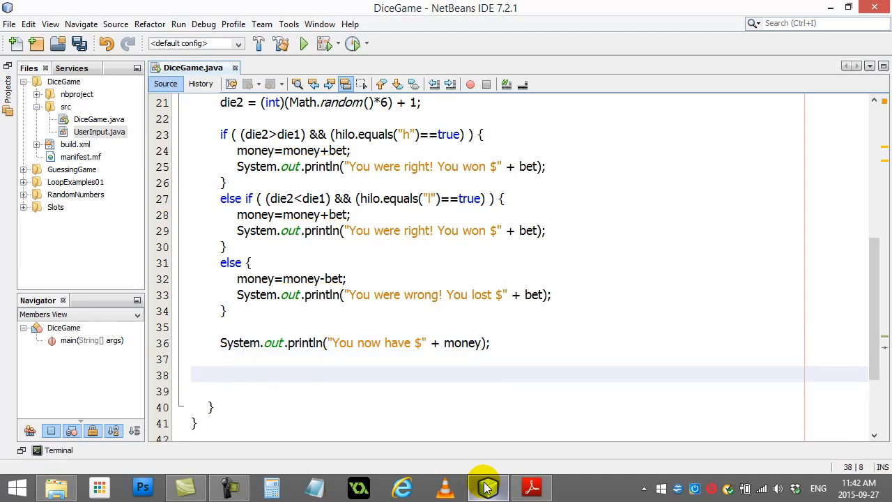
Add if (money>=1) setting response from UserInput.getString("Do you want to play again? (y/n)")
{"action": "type", "text": "if"}
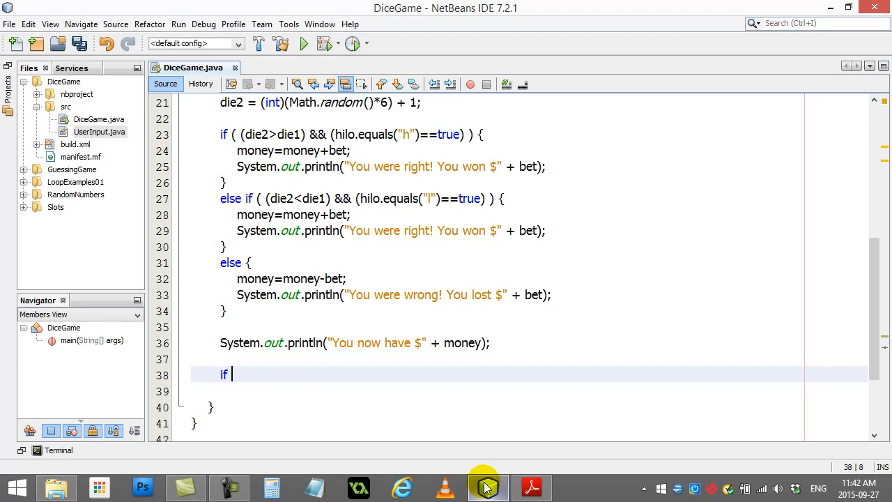
{"action": "type", "text": "(money>"}
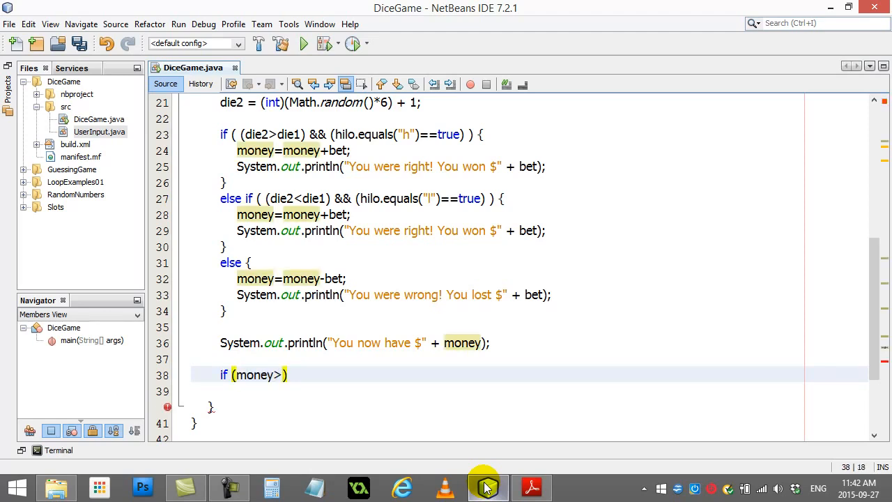
{"action": "type", "text": "=1"}
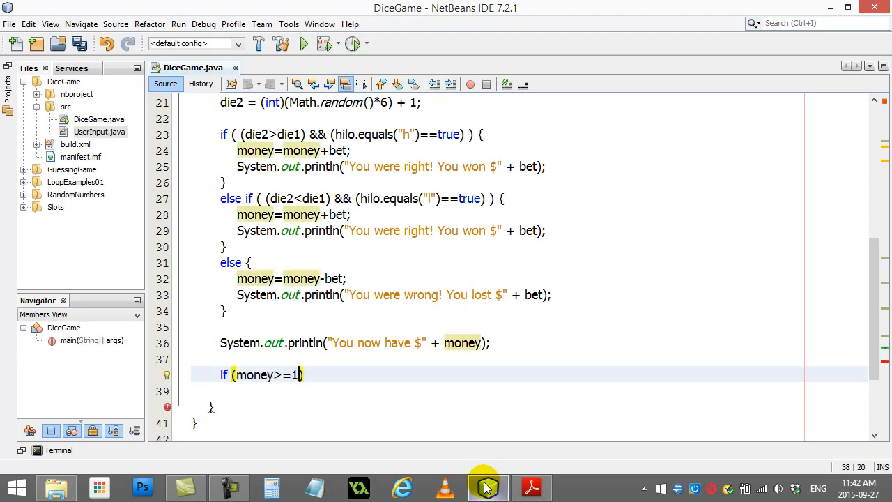
{"action": "type", "text": "{"}
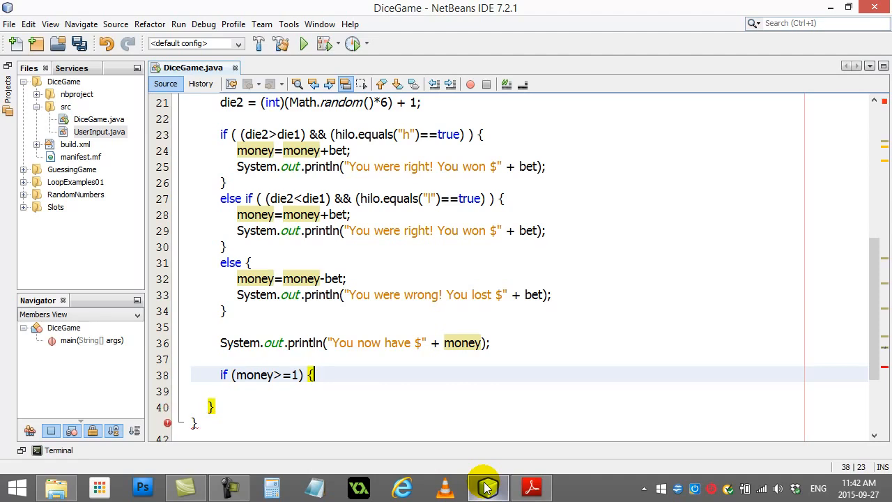
{"action": "scroll", "scroll_direction": "down", "scroll_amount": 3}
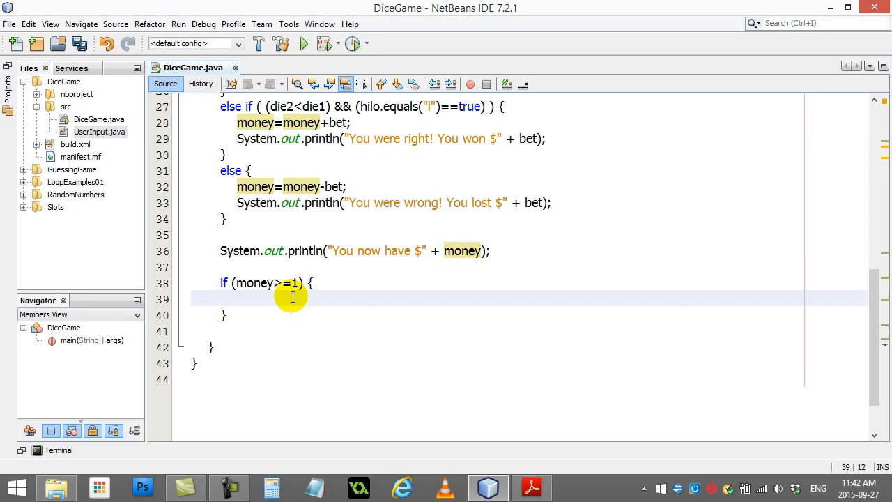
{"action": "scroll", "scroll_direction": "up", "scroll_amount": 3}
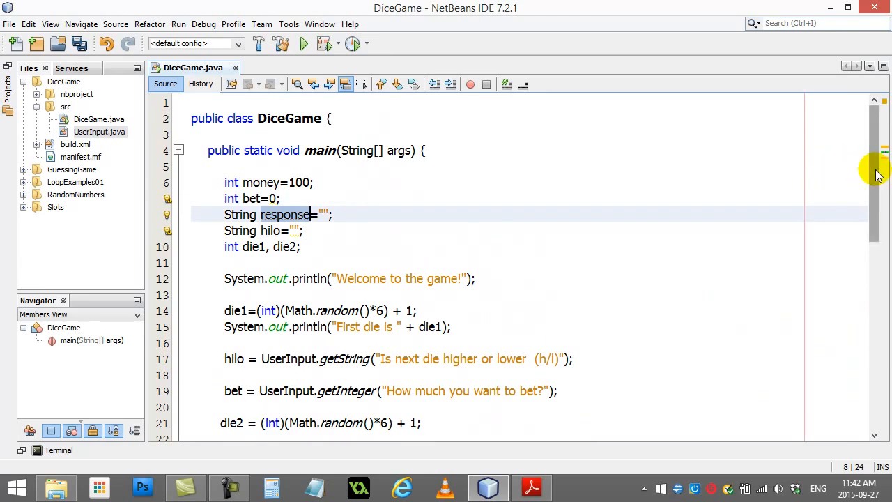
{"action": "scroll", "scroll_direction": "down", "scroll_amount": 3}
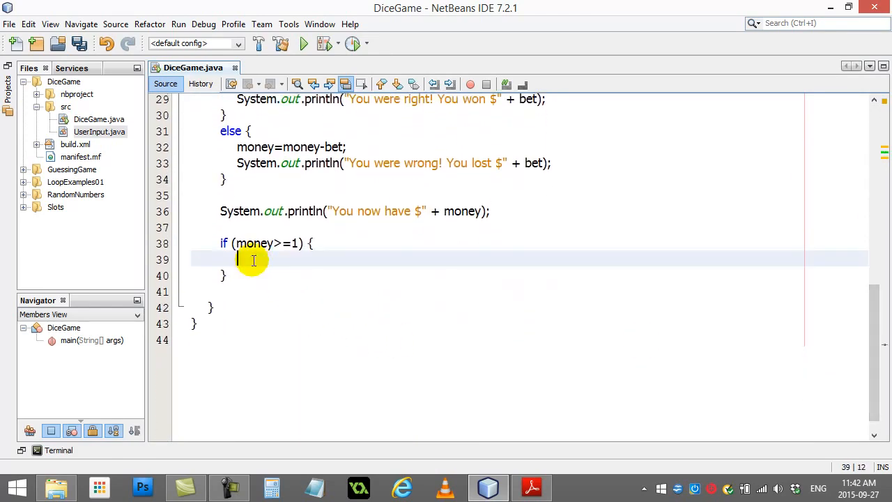
{"action": "type", "text": "response ="}
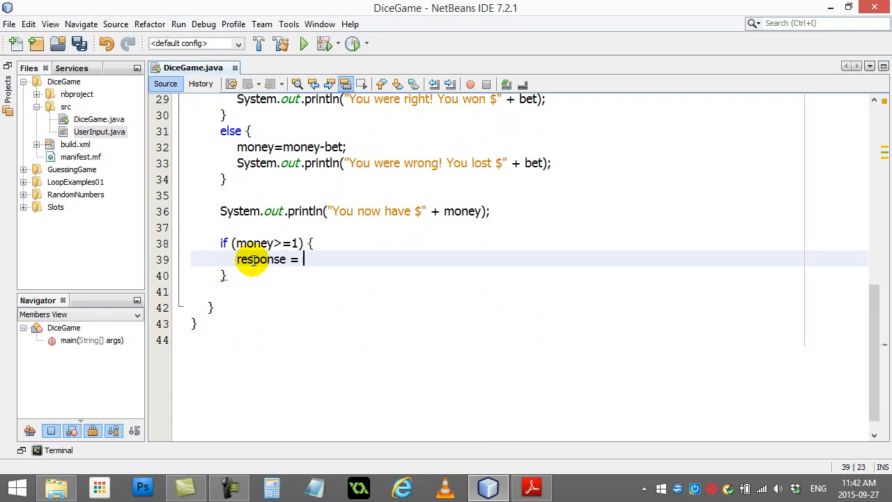
{"action": "type", "text": "UserInput.getString(\"Do you w"}
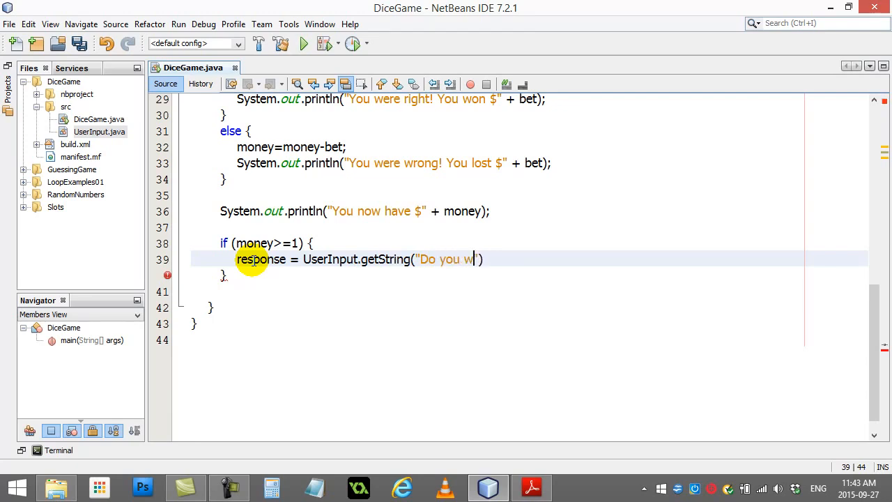
{"action": "type", "text": "ant to play again?"}
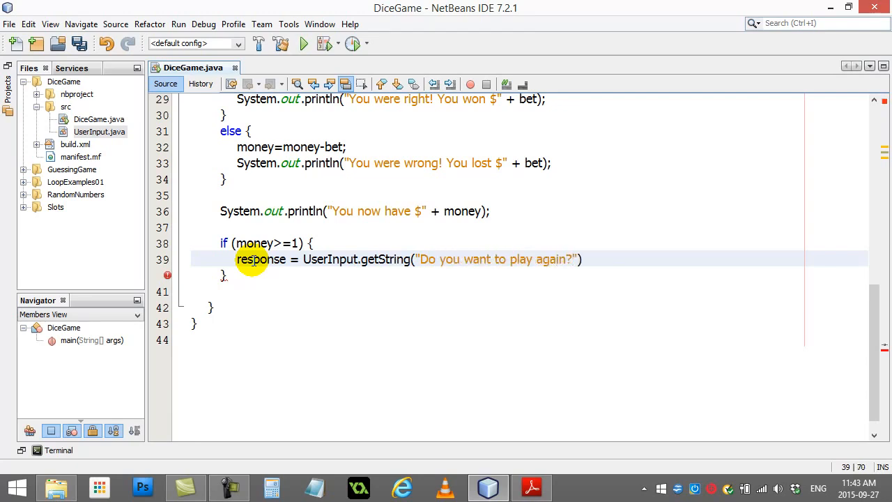
{"action": "type", "text": "(y/n)"}
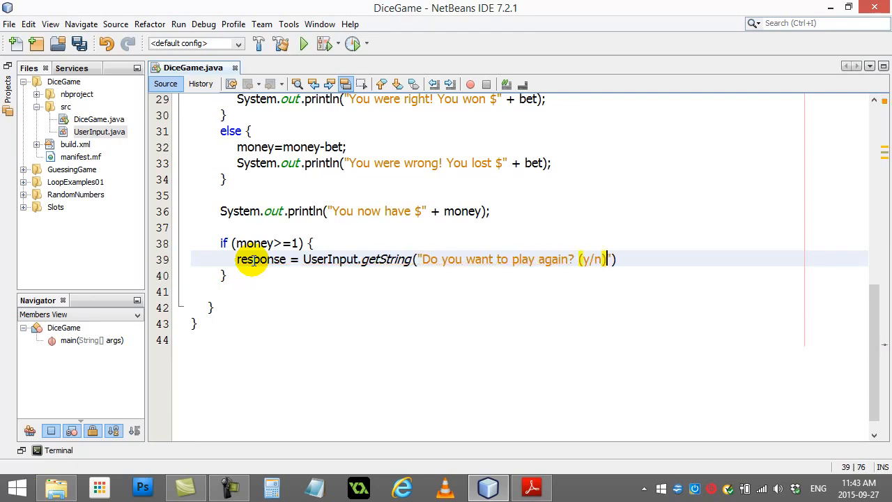
{"action": "type", "text": ";"}
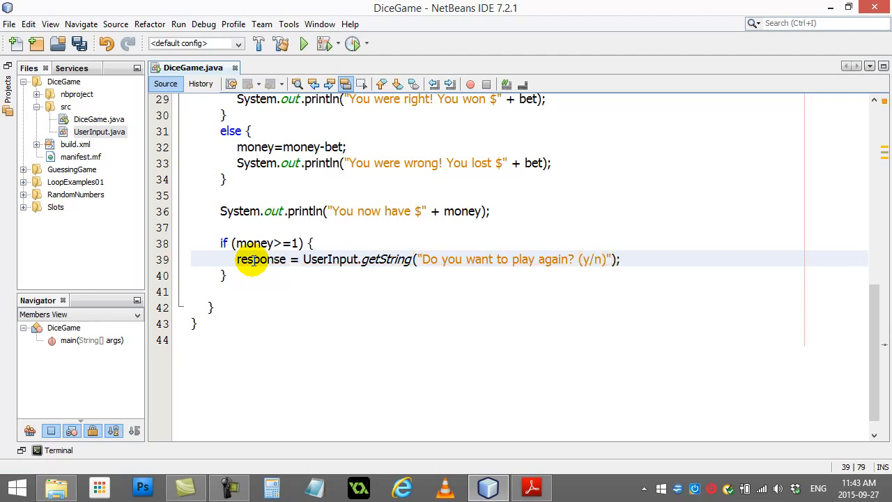
{"action": "mouse_move", "coordinate": [275, 276]}
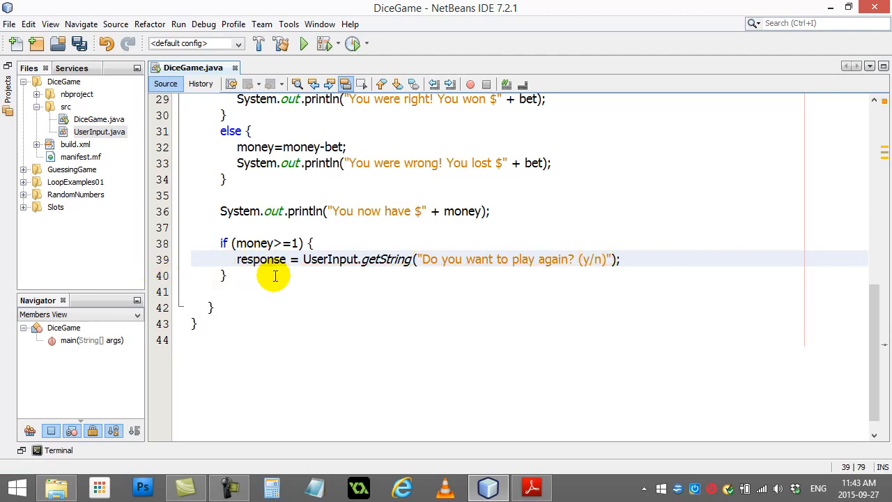
After the if block, add else printing "You are out of money, game over!!! Go home..."
{"action": "left_click", "coordinate": [251, 275]}
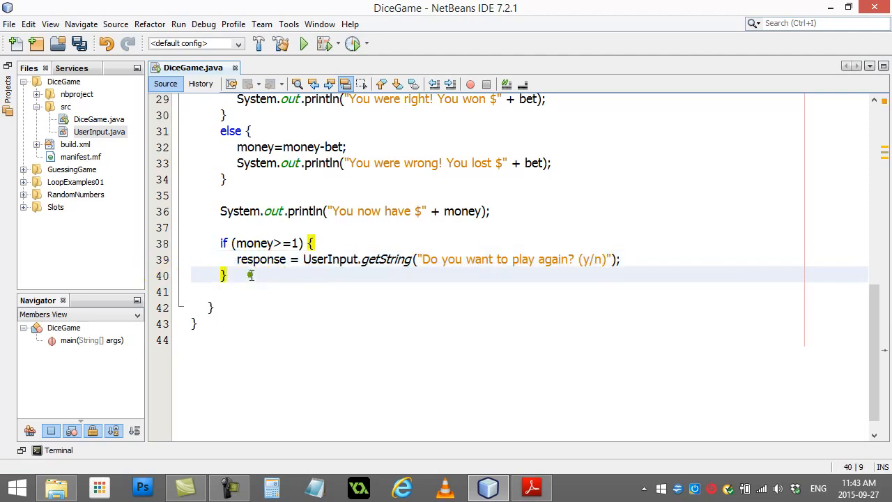
{"action": "type", "text": "else {"}
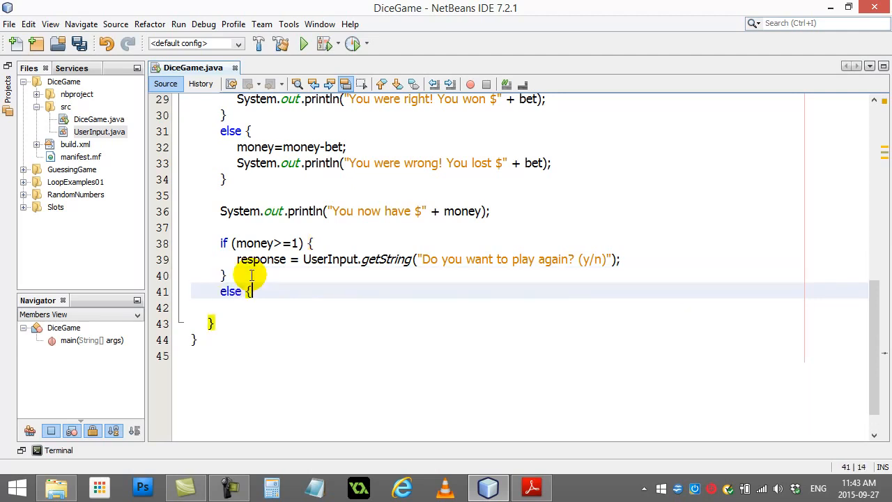
{"action": "type", "text": "System.out.println(\"Y"}
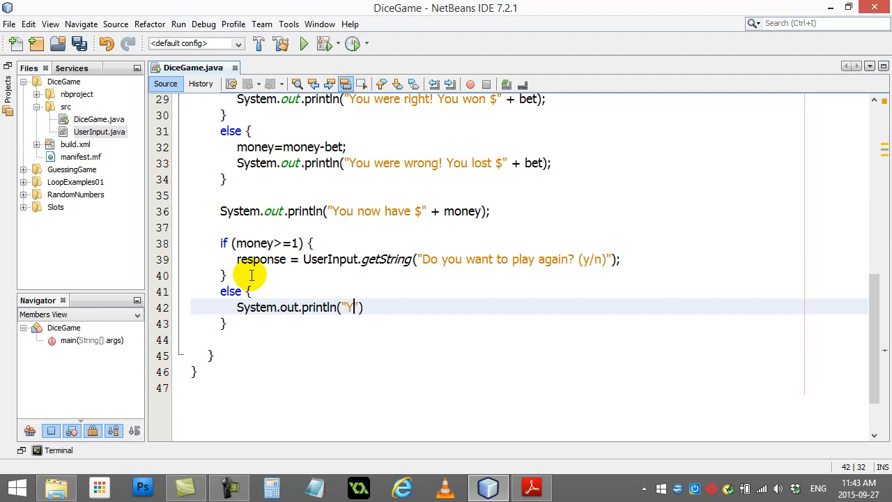
{"action": "type", "text": "ou are out of money, game over!!!"}
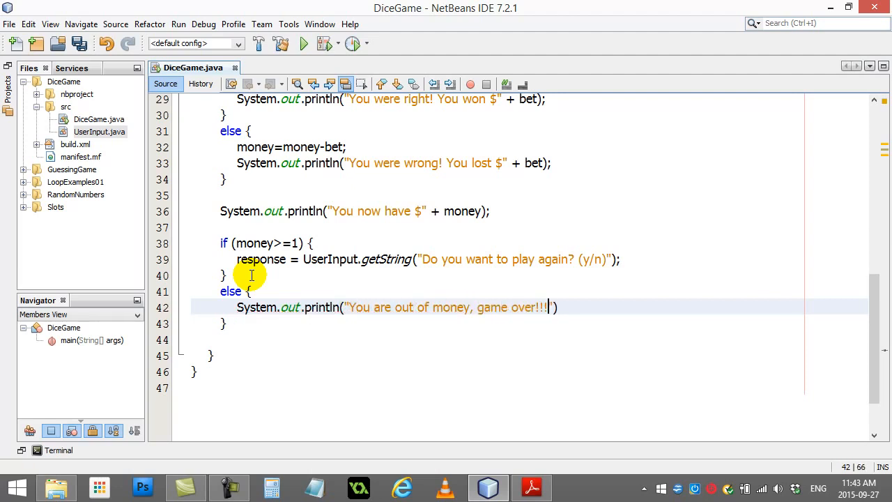
{"action": "type", "text": "G"}
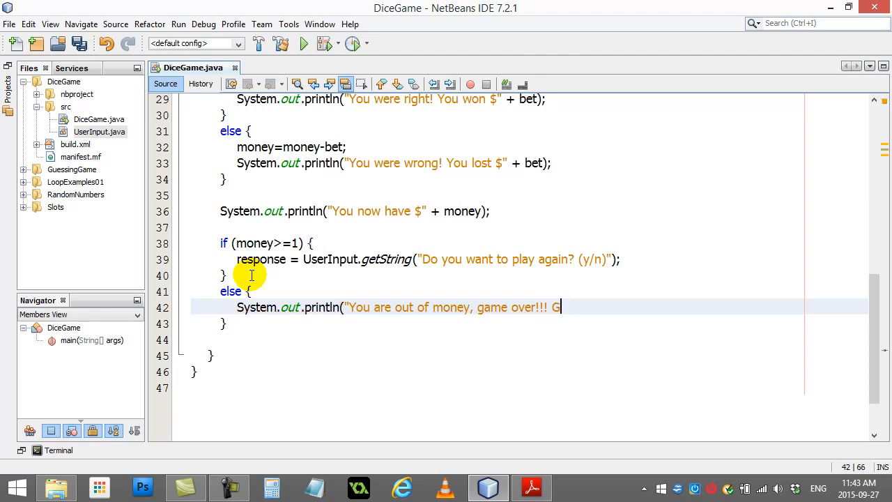
{"action": "type", "text": "o home..."}
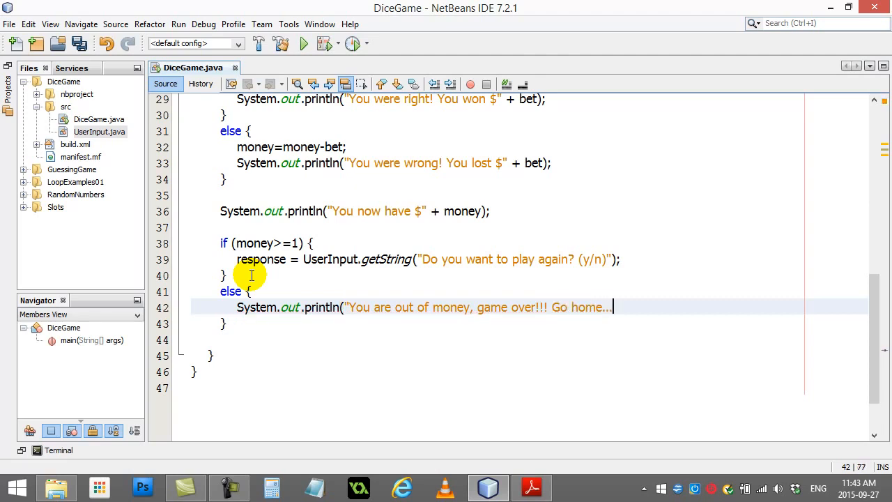
{"action": "type", "text": ");"}
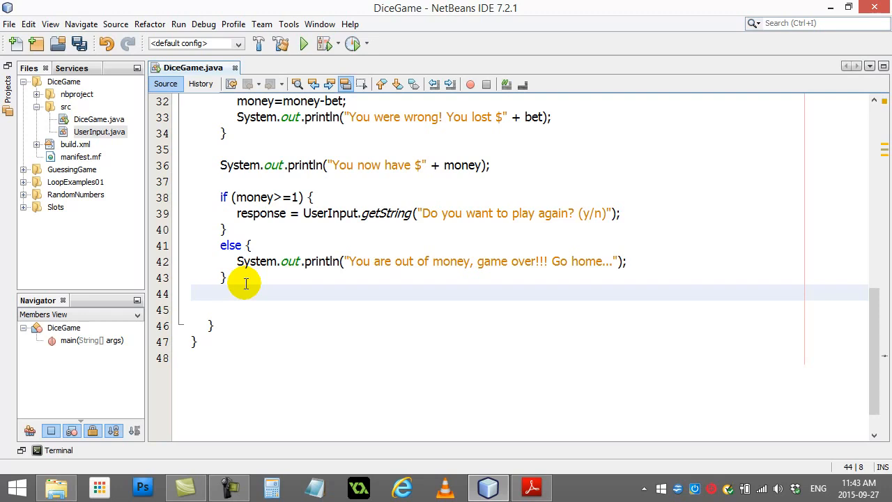
{"action": "mouse_move", "coordinate": [101, 194]}
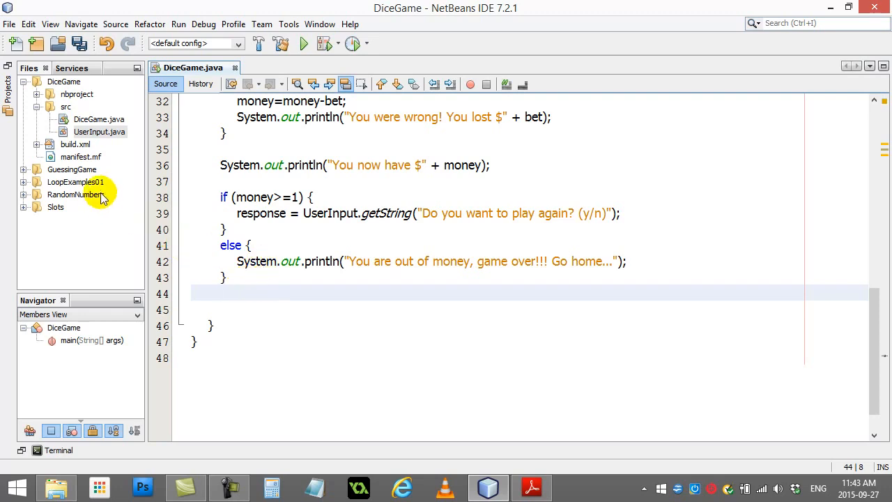
Run DiceGame.java from its context menu and guess that the next die is higher
{"action": "right_click", "coordinate": [98, 120]}
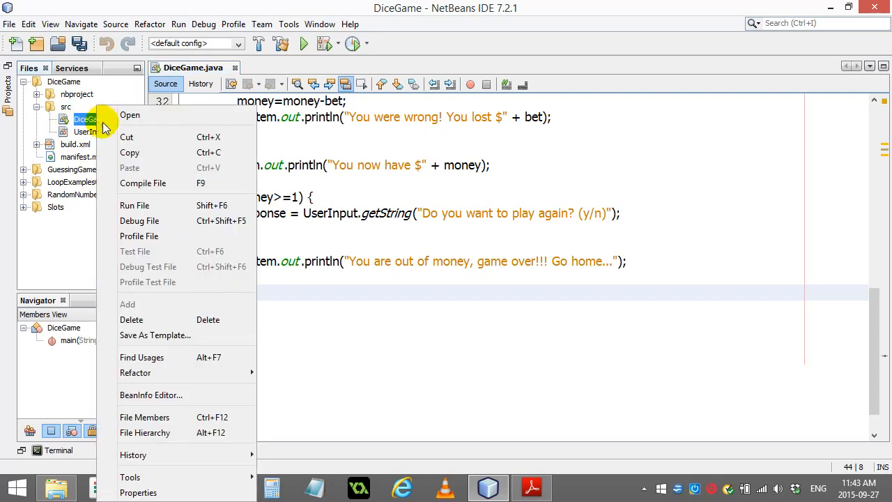
{"action": "left_click", "coordinate": [134, 205]}
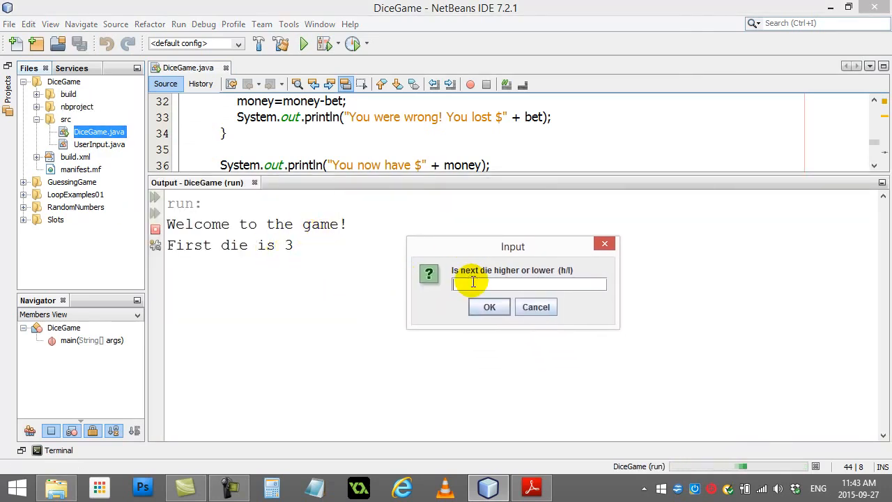
{"action": "left_click", "coordinate": [490, 307]}
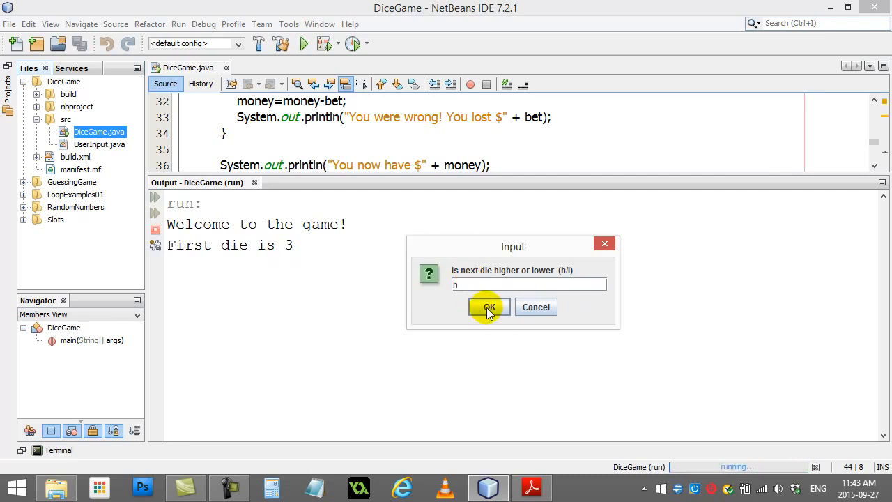
{"action": "left_click", "coordinate": [490, 307]}
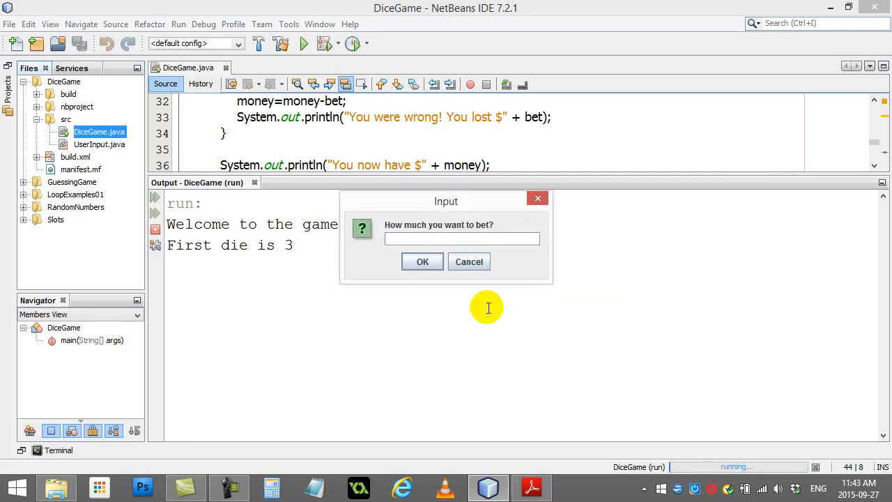
Bet $40, review the losing result showing $60 left, and return to the code
{"action": "left_click_drag", "start_coordinate": [446, 201], "coordinate": [514, 253]}
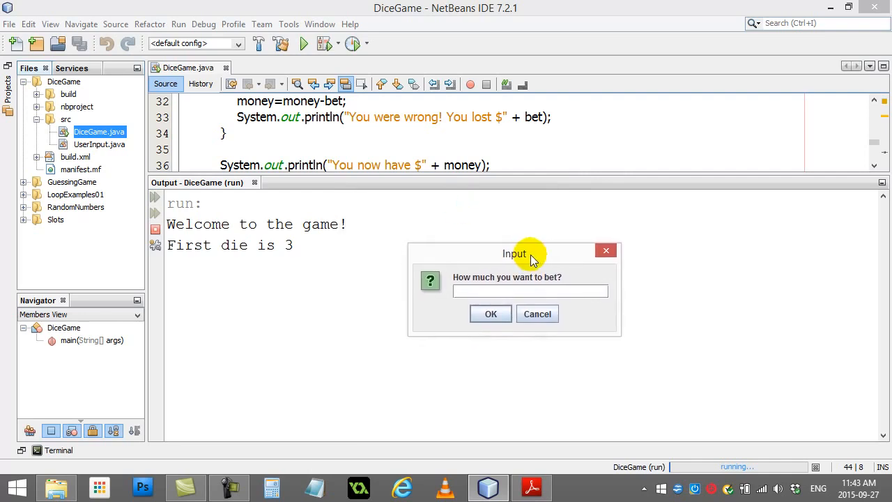
{"action": "mouse_move", "coordinate": [381, 251]}
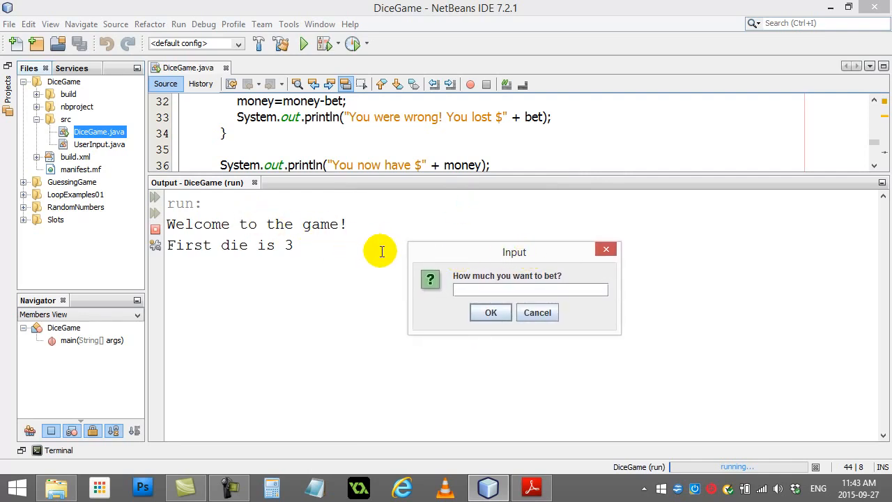
{"action": "type", "text": "40"}
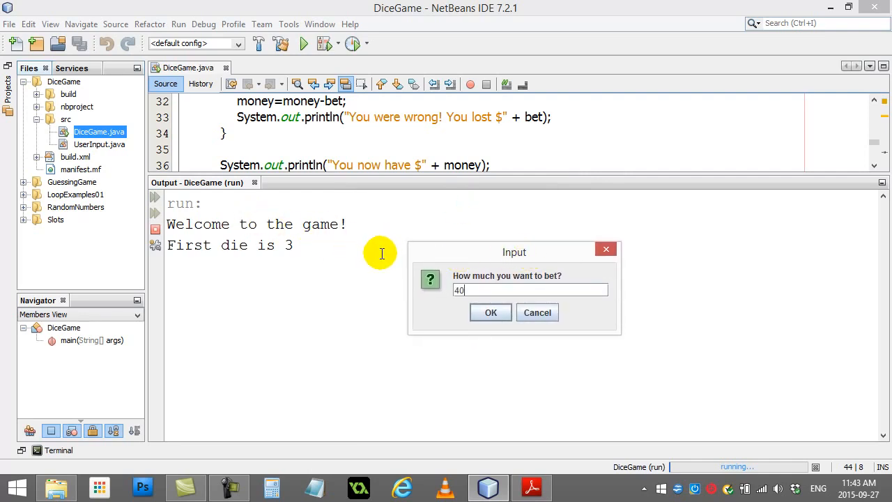
{"action": "left_click", "coordinate": [490, 312]}
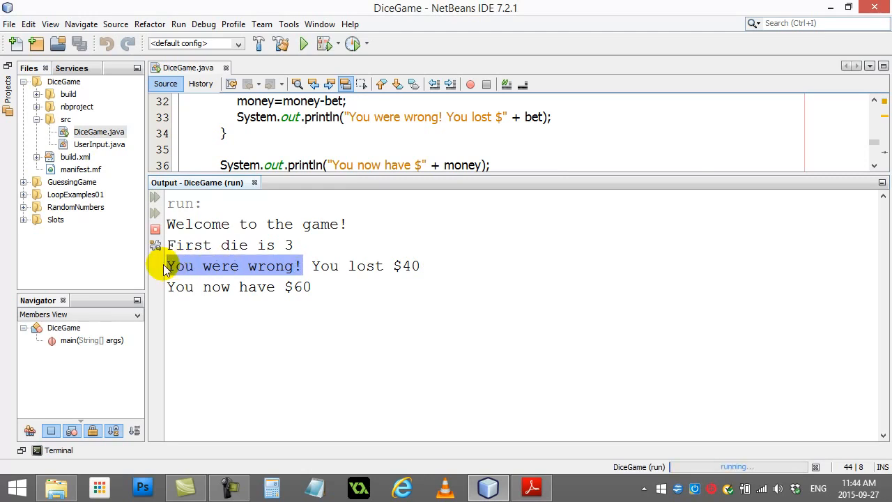
{"action": "mouse_move", "coordinate": [413, 266]}
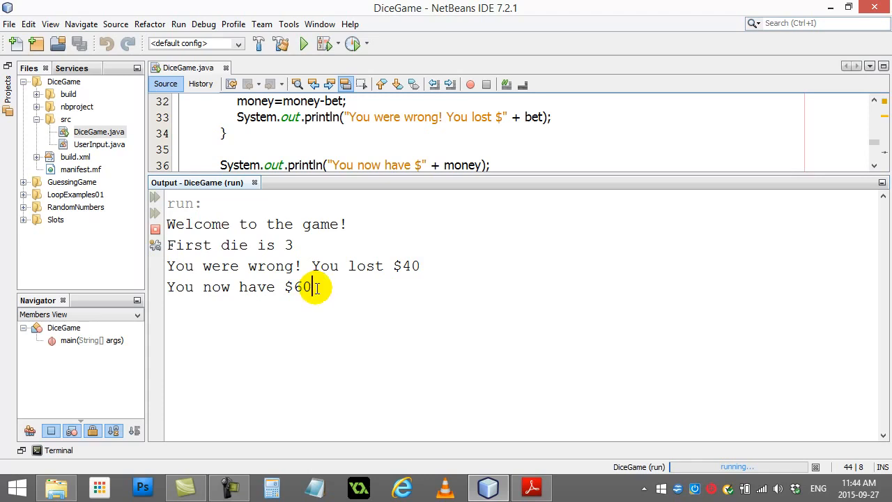
{"action": "mouse_move", "coordinate": [190, 321]}
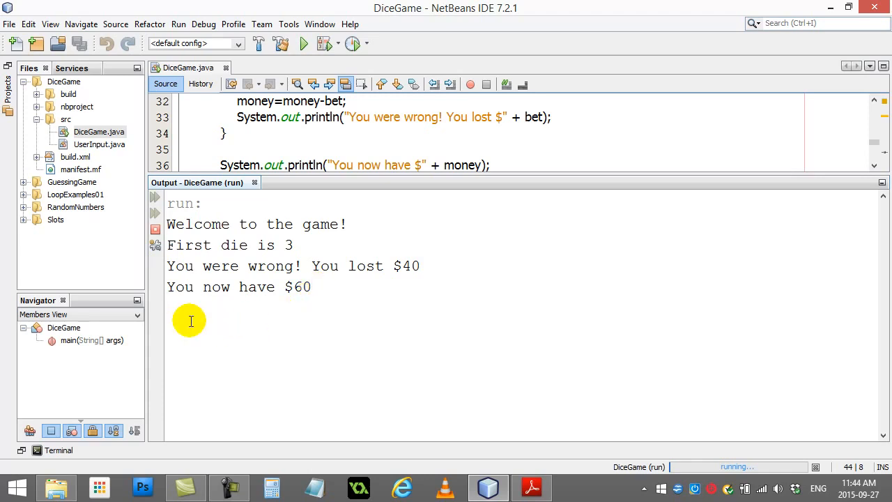
{"action": "mouse_move", "coordinate": [253, 293]}
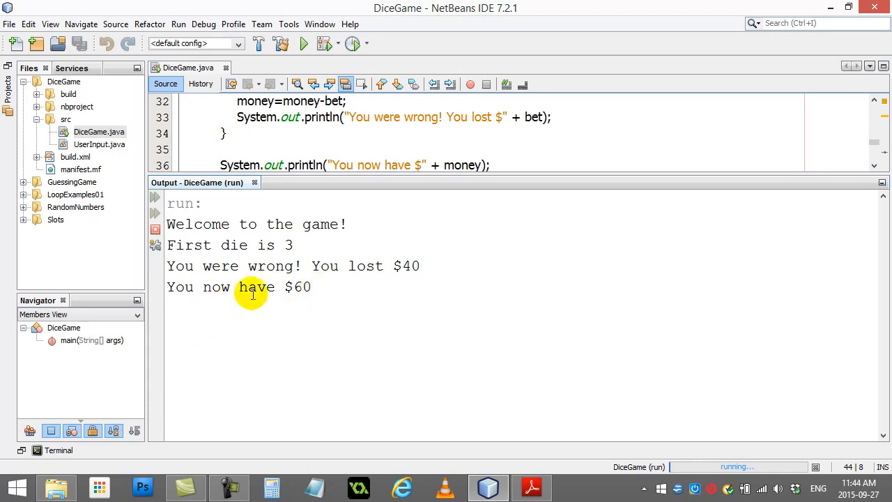
{"action": "mouse_move", "coordinate": [253, 215]}
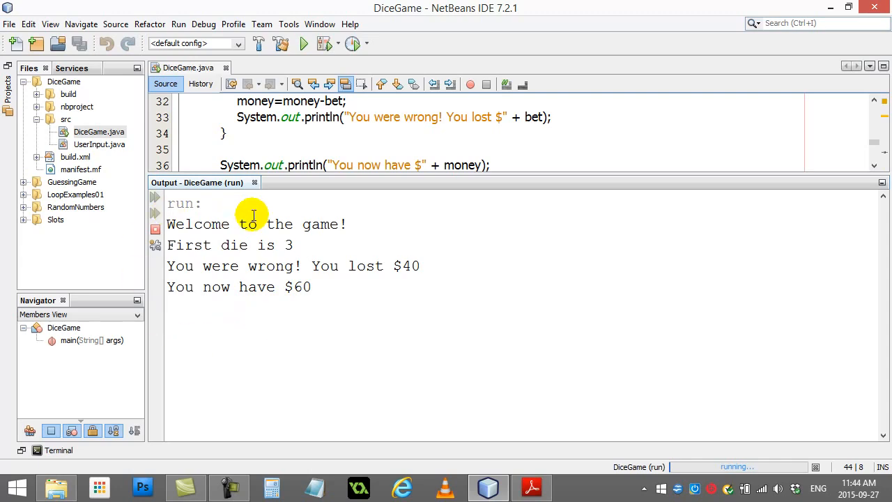
{"action": "mouse_move", "coordinate": [487, 488]}
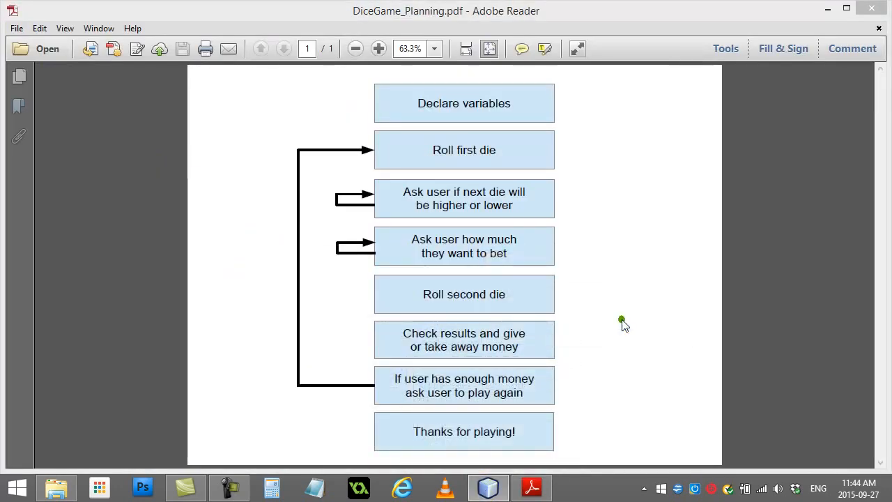
{"action": "left_click", "coordinate": [488, 487]}
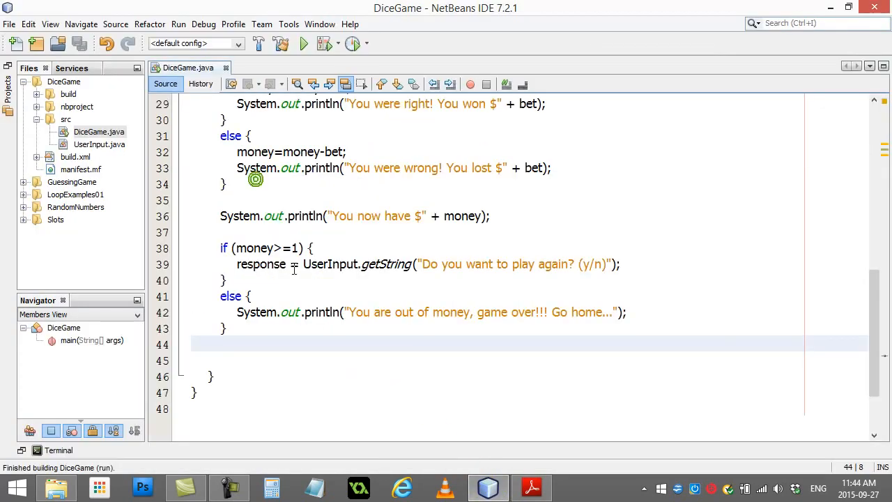
After the welcome message, add System.out.println("You have $" + money);
{"action": "scroll", "scroll_direction": "up", "scroll_amount": 3}
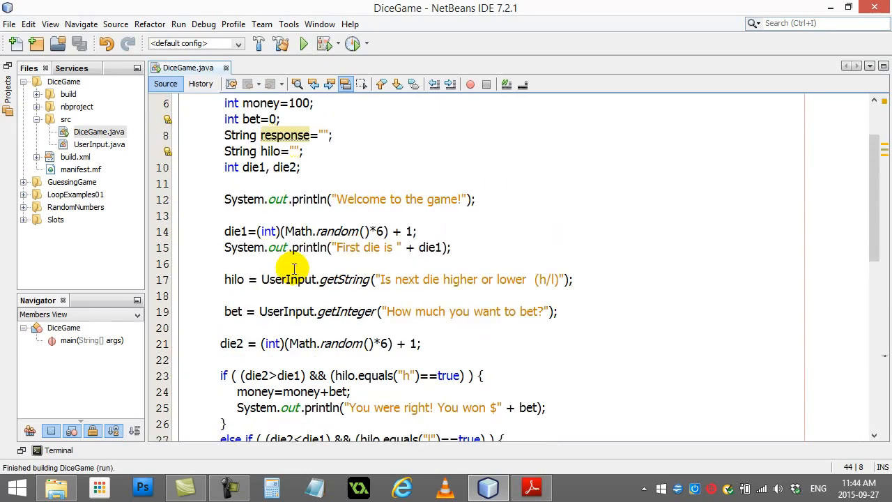
{"action": "left_click", "coordinate": [275, 215]}
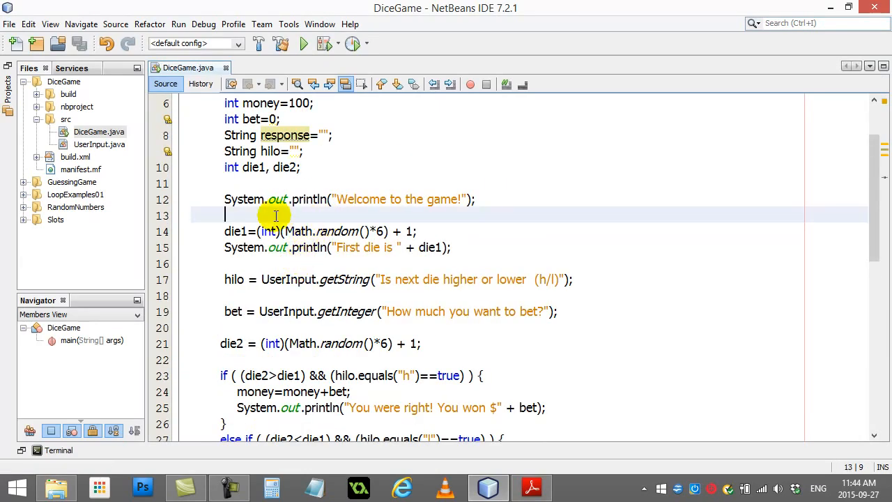
{"action": "type", "text": "System.out"}
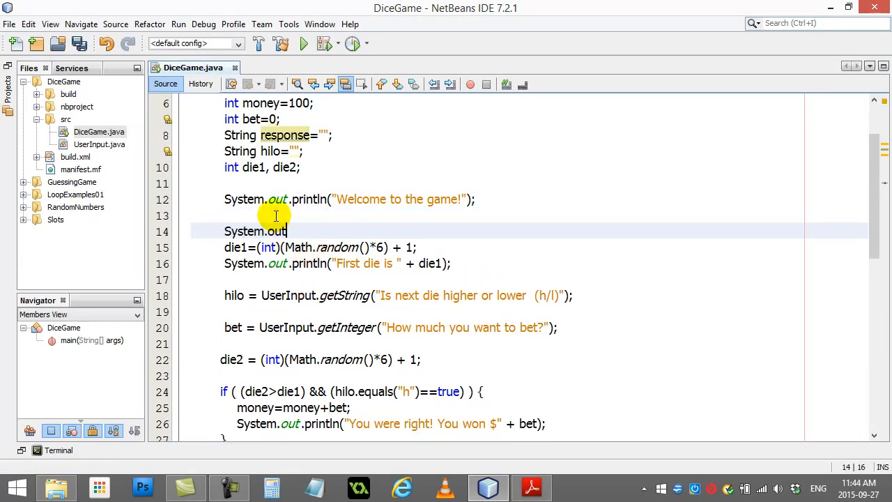
{"action": "type", "text": ".println()"}
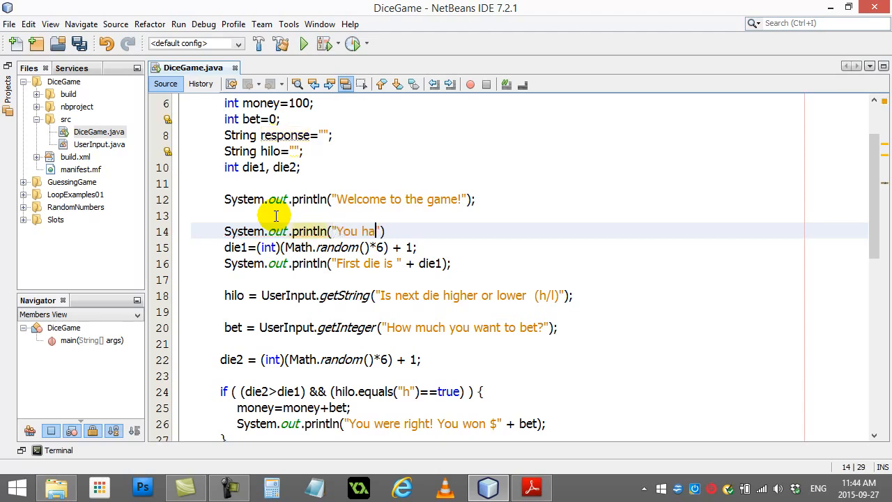
{"action": "type", "text": "ve $"}
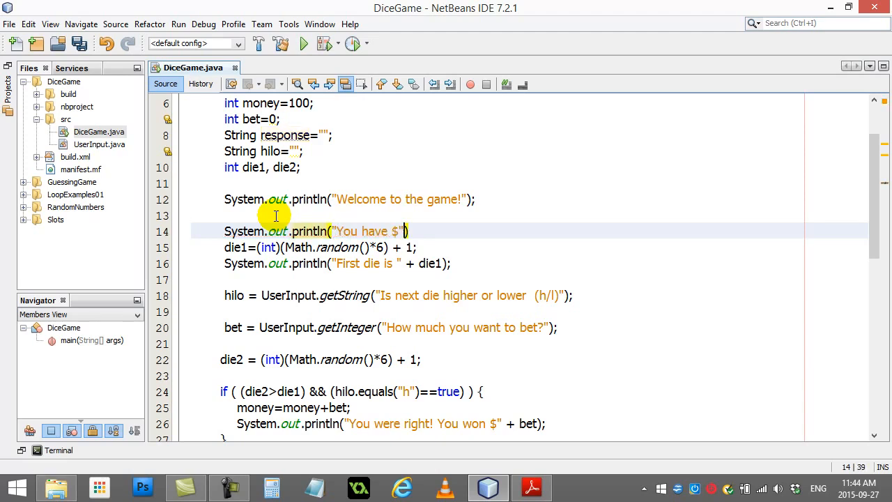
{"action": "type", "text": "+ money)"}
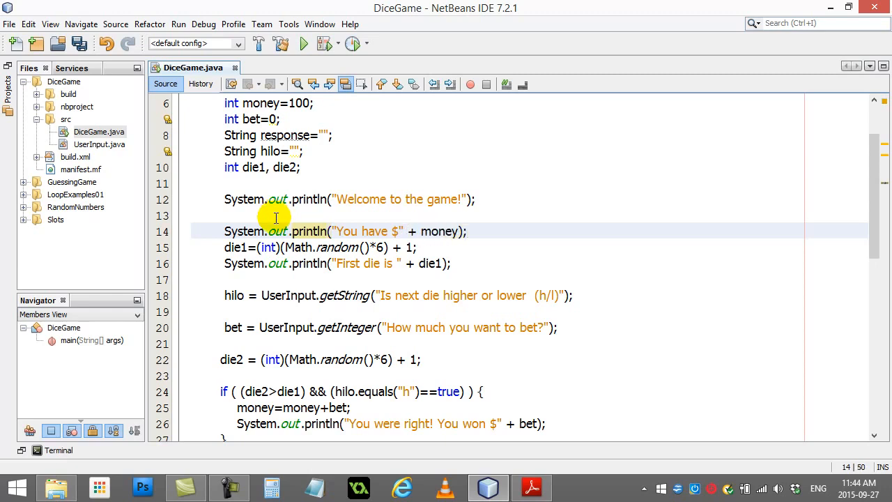
{"action": "scroll", "scroll_direction": "down", "scroll_amount": 3}
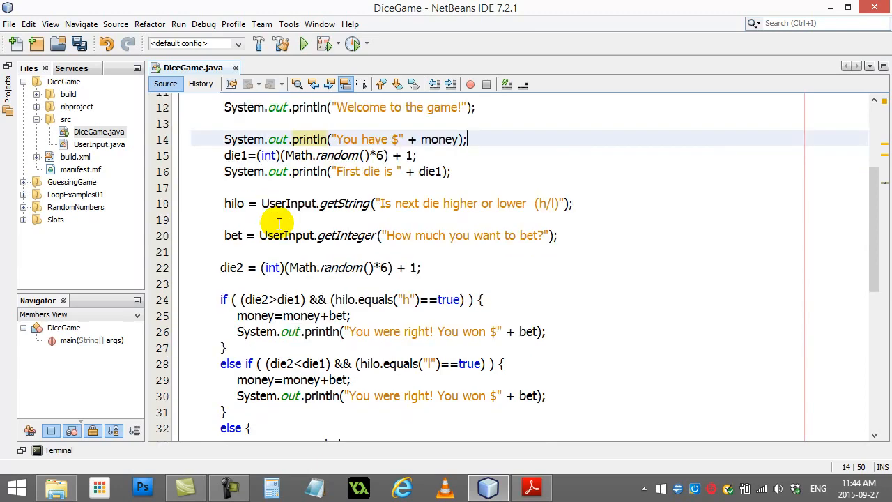
After the die2 line, add System.out.println("The second die was " + die2); and review the code
{"action": "scroll", "scroll_direction": "down", "scroll_amount": 3}
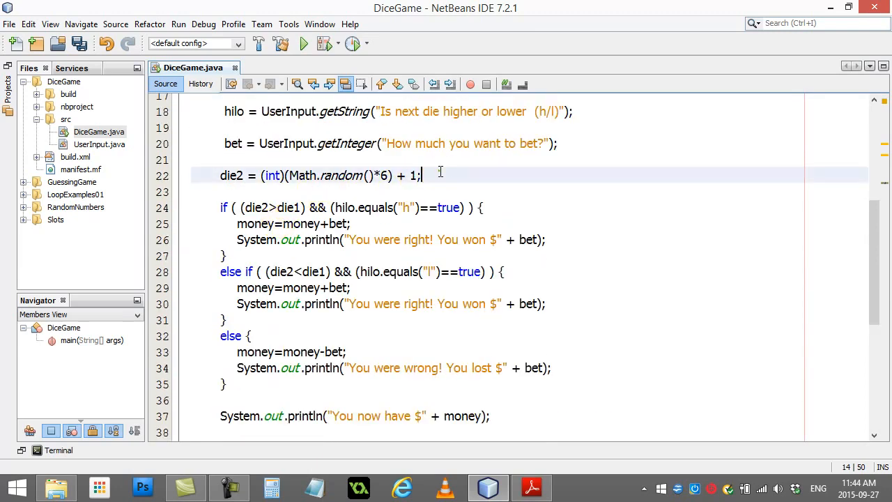
{"action": "type", "text": "System.o"}
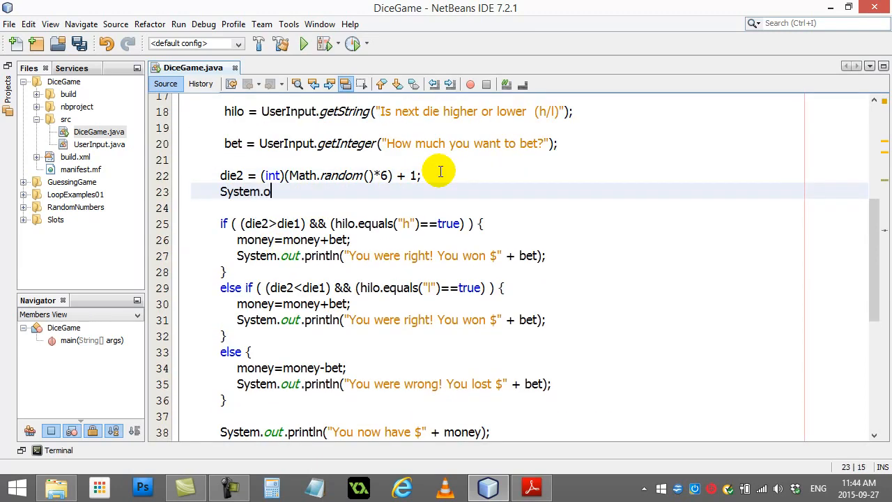
{"action": "type", "text": "ut.println(\"The se"}
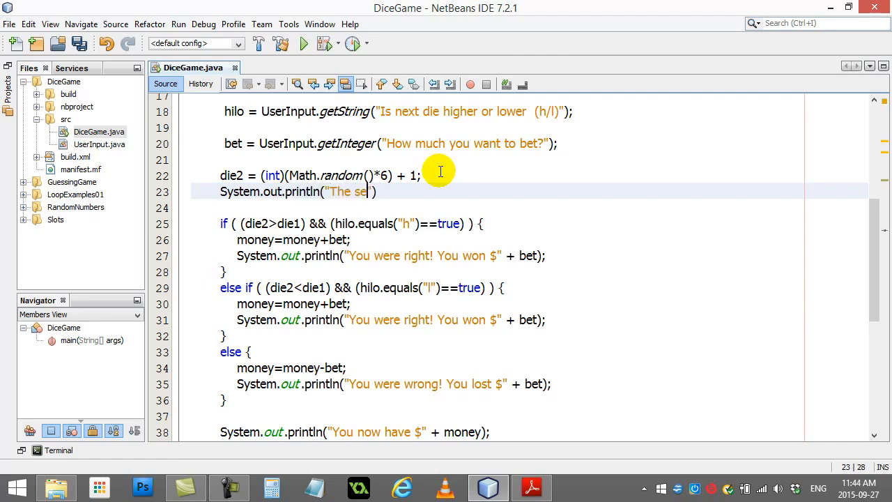
{"action": "type", "text": "cond die was \" + die2"}
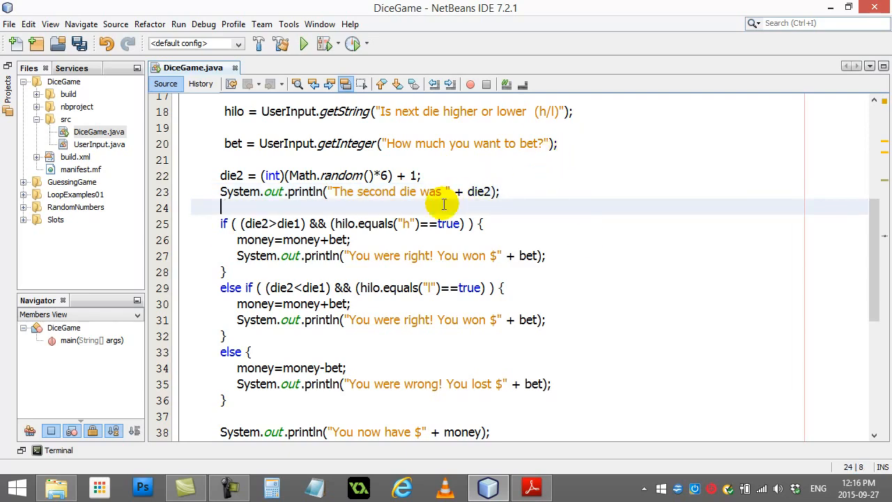
{"action": "scroll", "scroll_direction": "up", "scroll_amount": 3}
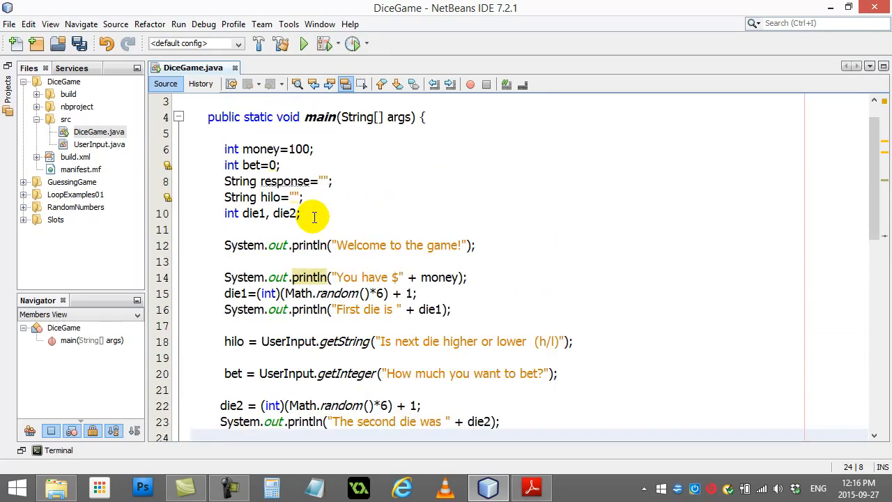
{"action": "scroll", "scroll_direction": "up", "scroll_amount": 3}
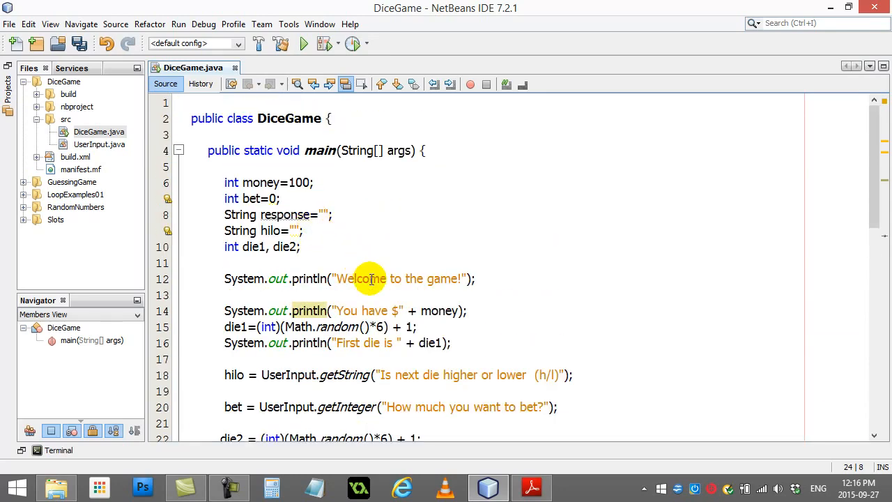
{"action": "scroll", "scroll_direction": "down", "scroll_amount": 3}
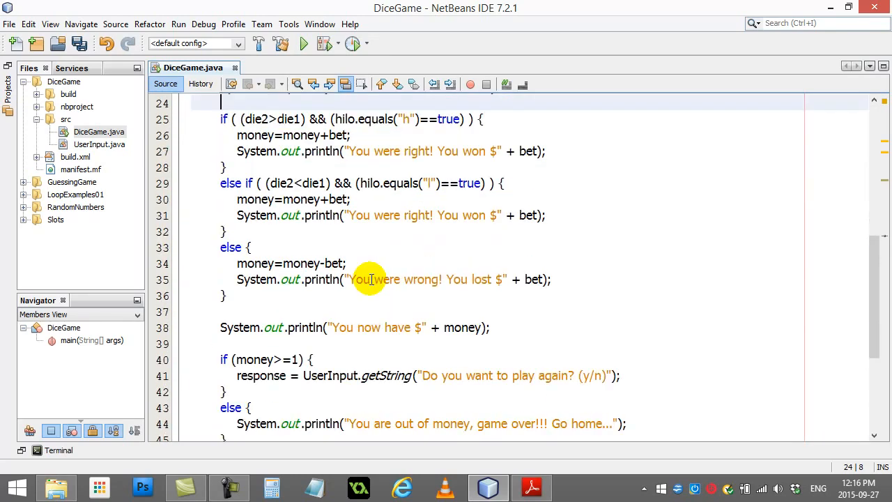
{"action": "scroll", "scroll_direction": "down", "scroll_amount": 3}
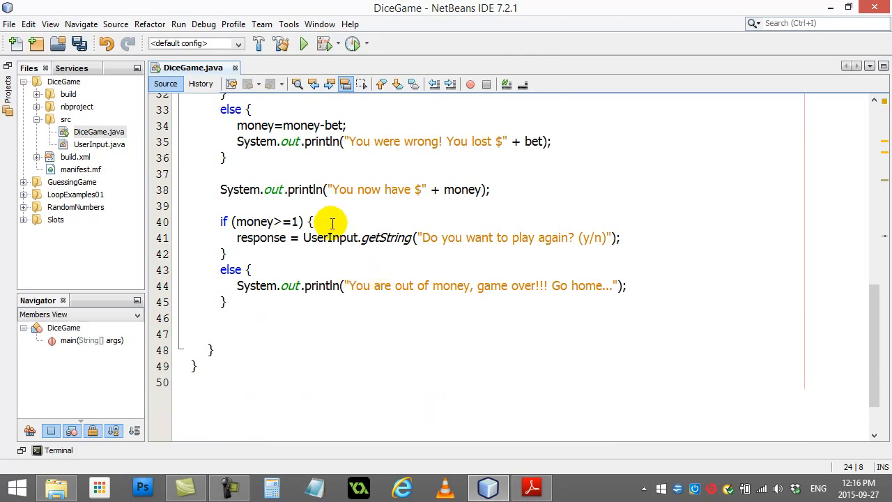
{"action": "left_click", "coordinate": [309, 253]}
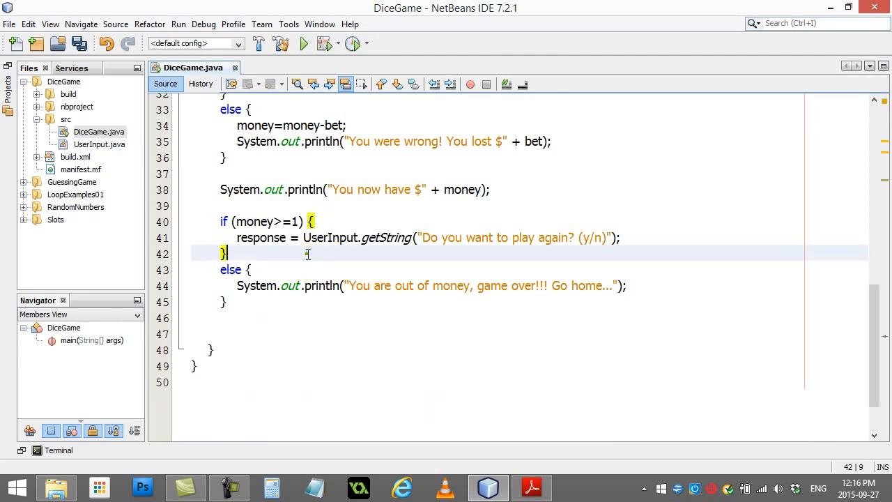